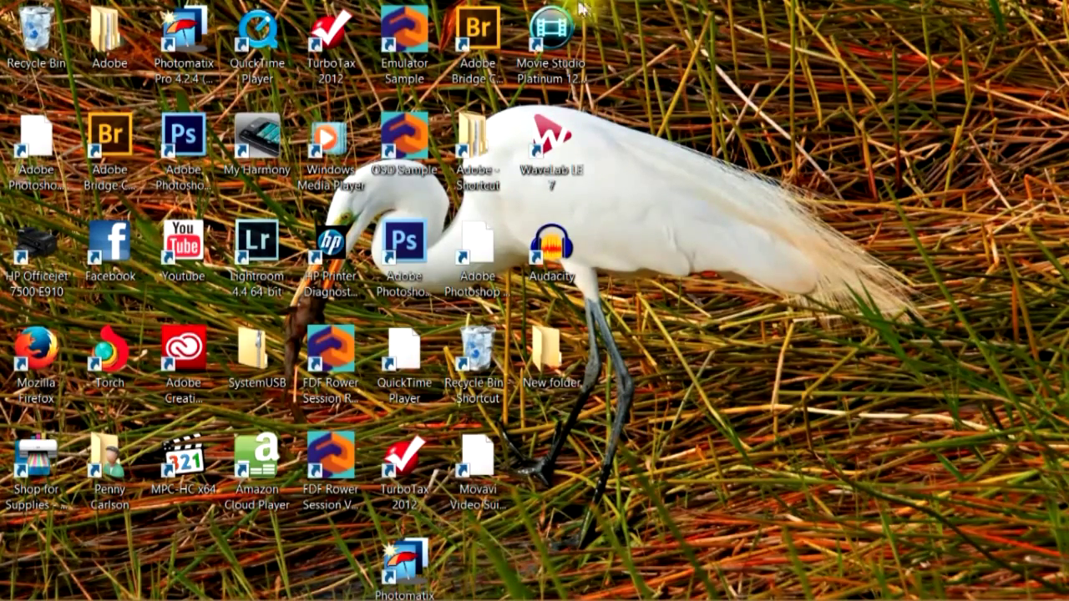
Launch Adobe Bridge and browse to the My Pictures folder in the Folders panel
{"action": "left_click", "coordinate": [478, 30]}
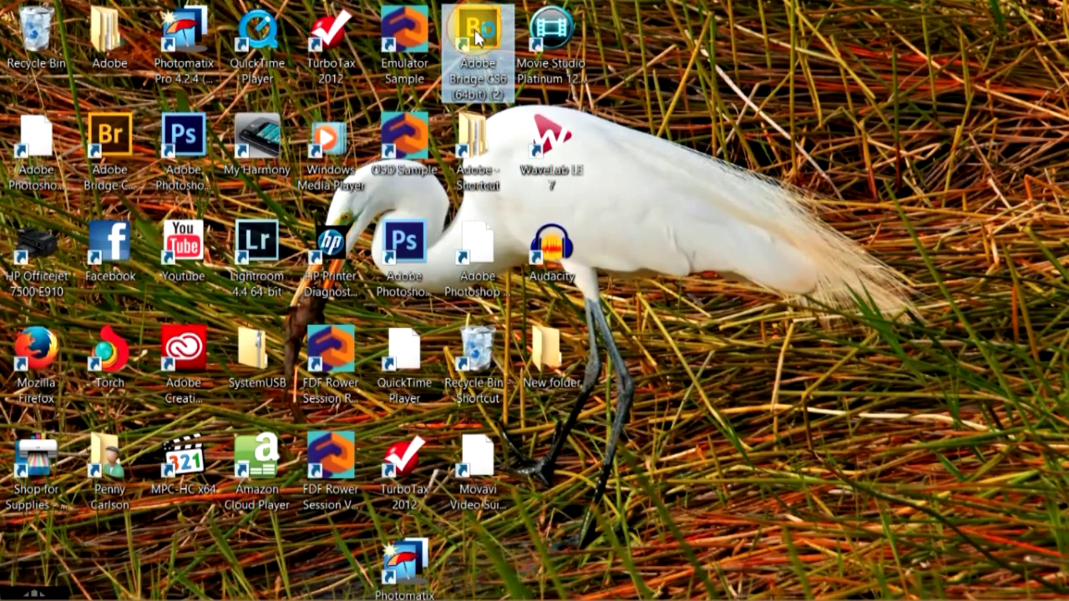
{"action": "double_click", "coordinate": [474, 25]}
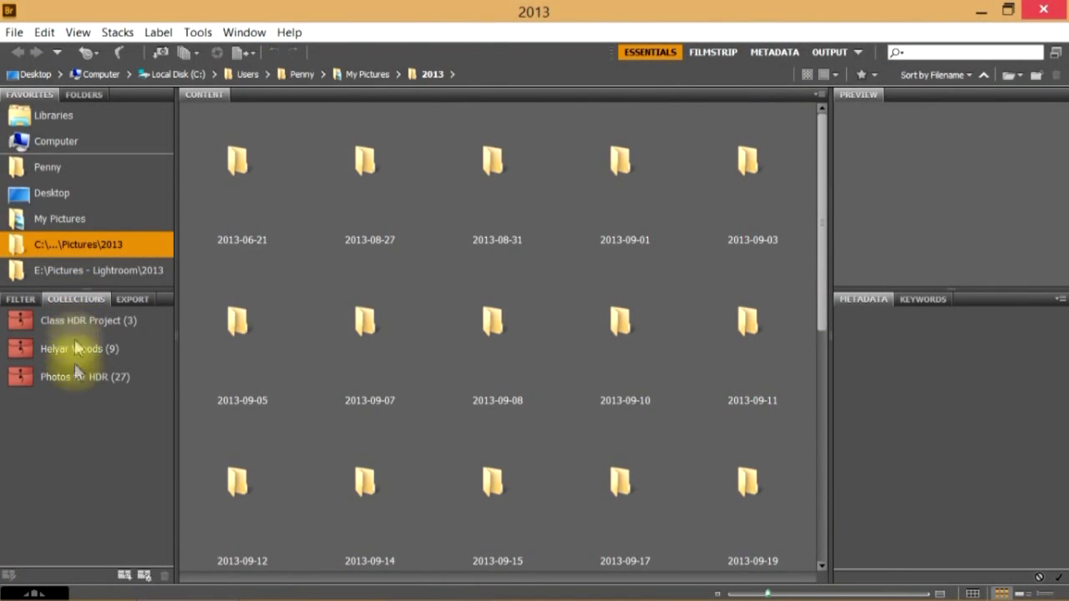
{"action": "mouse_move", "coordinate": [97, 327]}
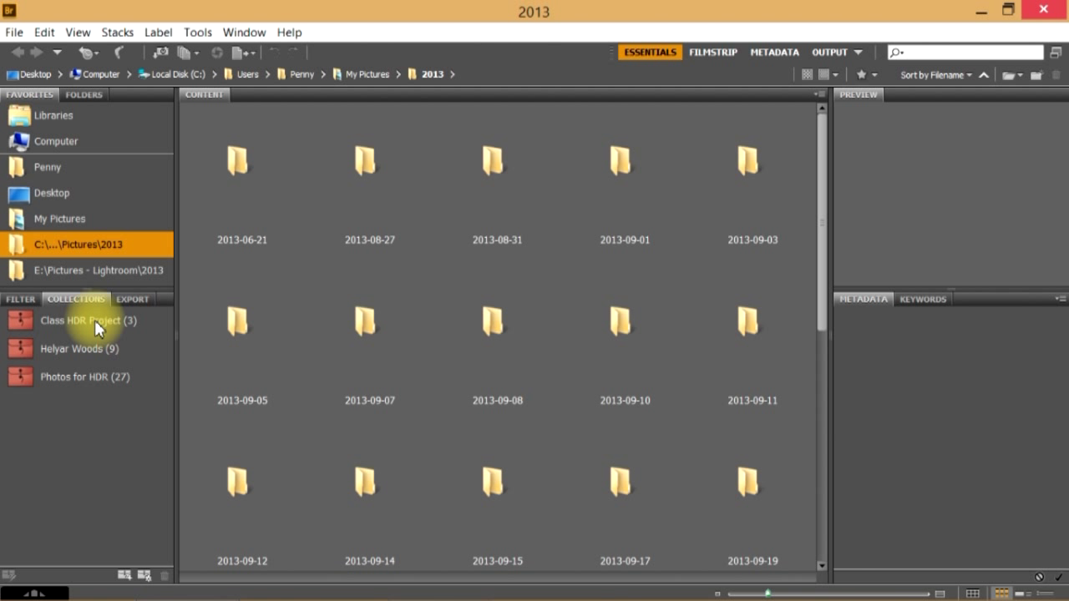
{"action": "mouse_move", "coordinate": [123, 127]}
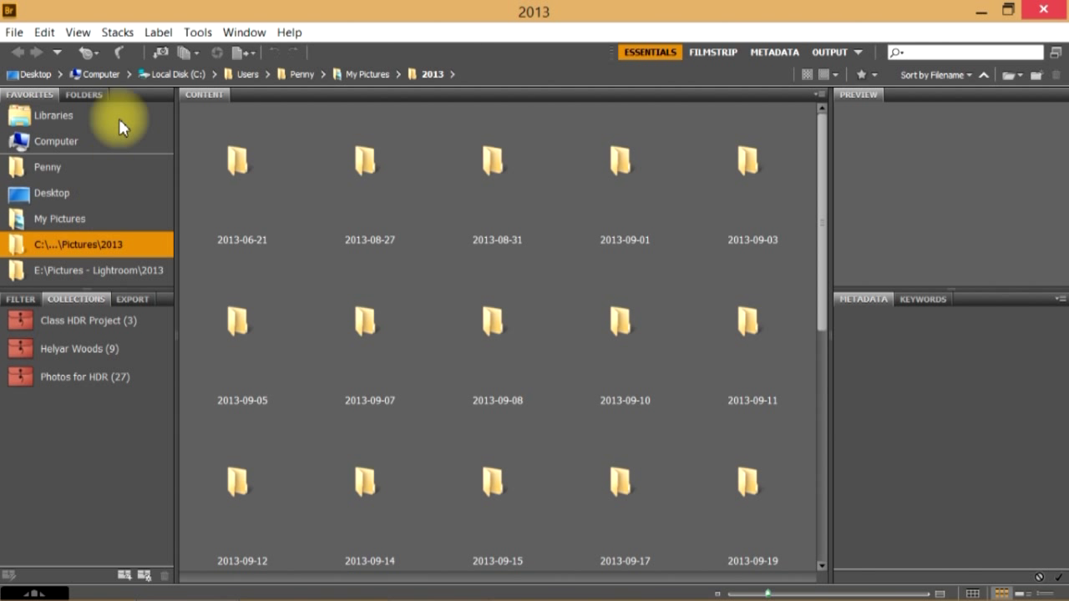
{"action": "mouse_move", "coordinate": [99, 121]}
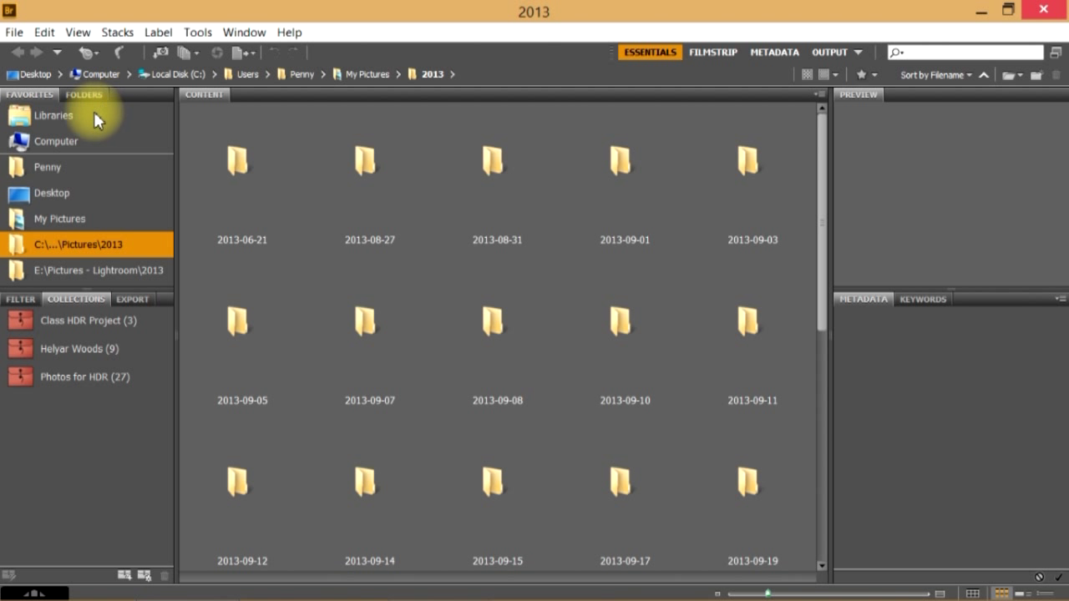
{"action": "mouse_move", "coordinate": [80, 104]}
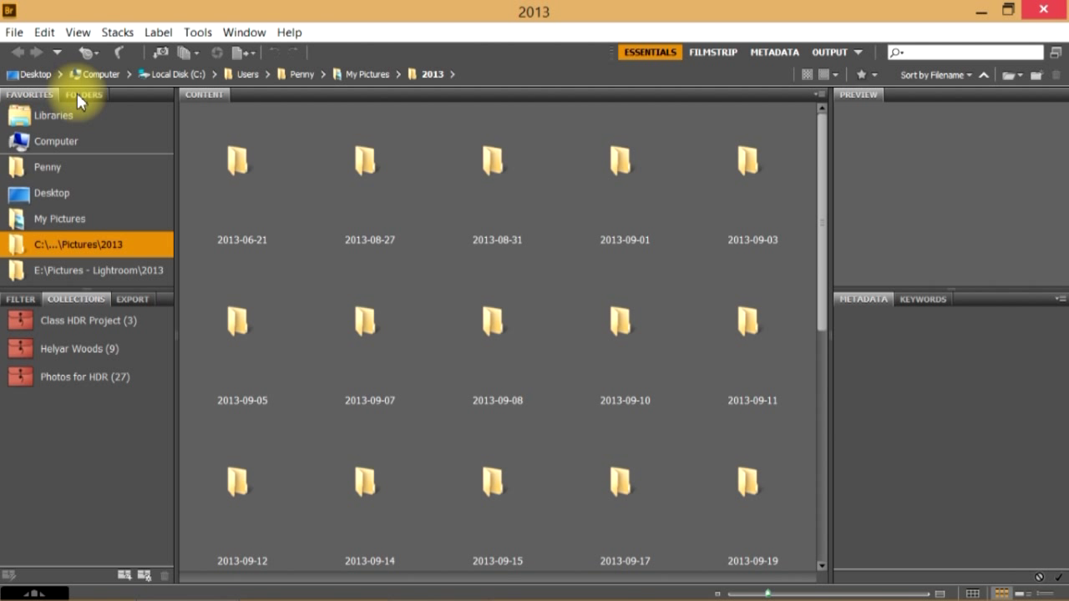
{"action": "left_click", "coordinate": [83, 94]}
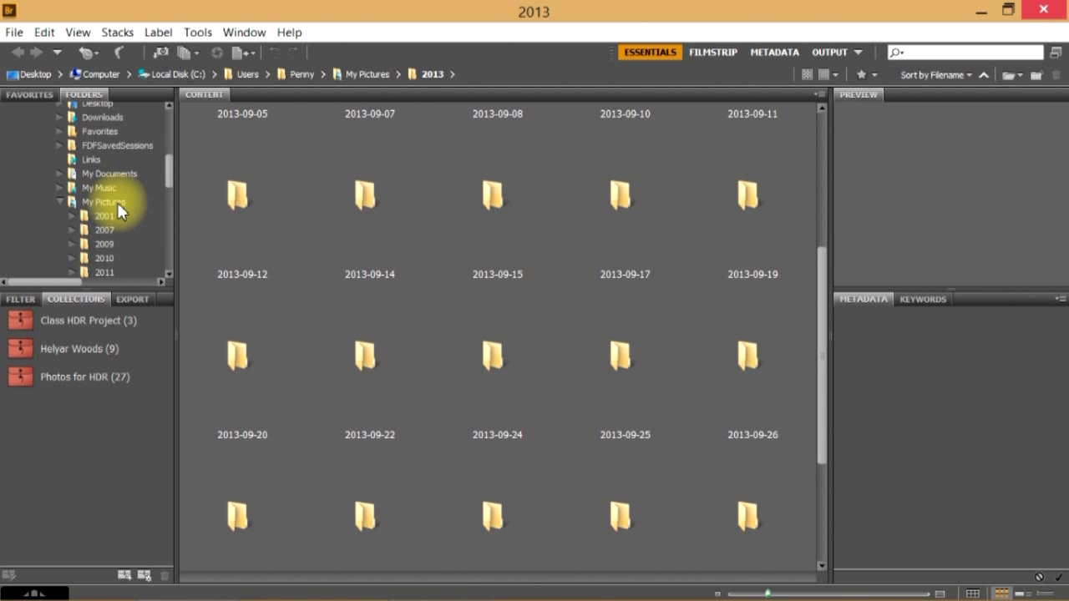
{"action": "left_click", "coordinate": [104, 201]}
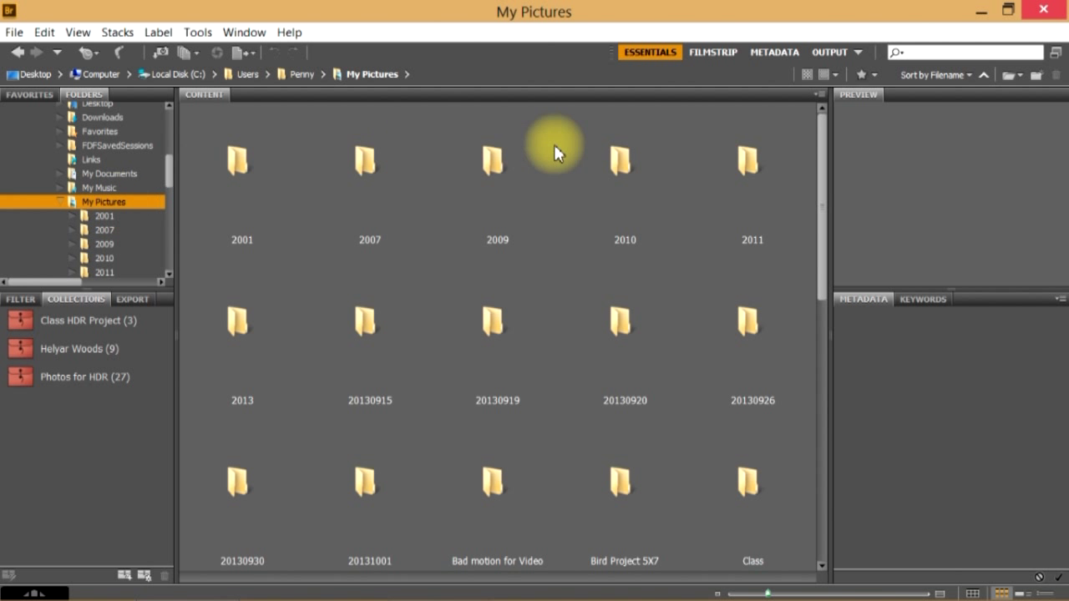
{"action": "mouse_move", "coordinate": [822, 181]}
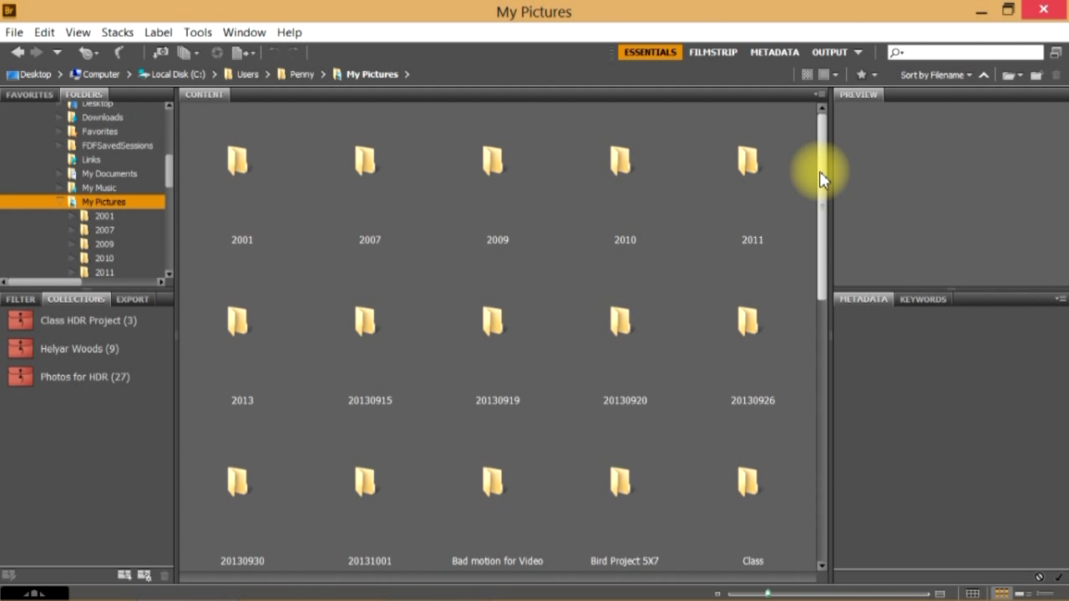
Add the Class folder to Favorites from its context menu
{"action": "scroll", "scroll_direction": "down", "scroll_amount": 3}
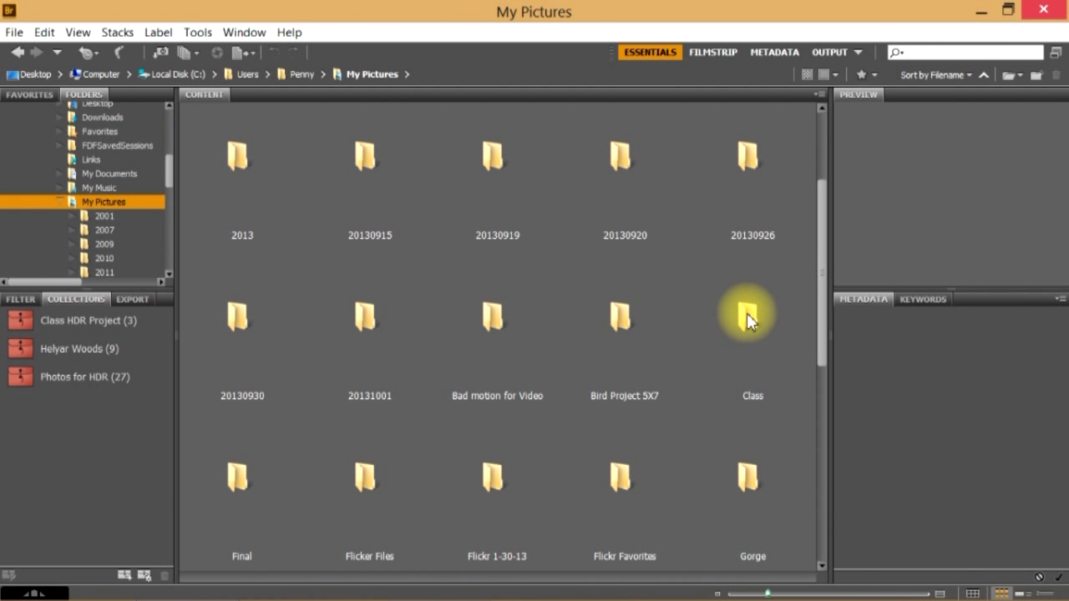
{"action": "right_click", "coordinate": [748, 319]}
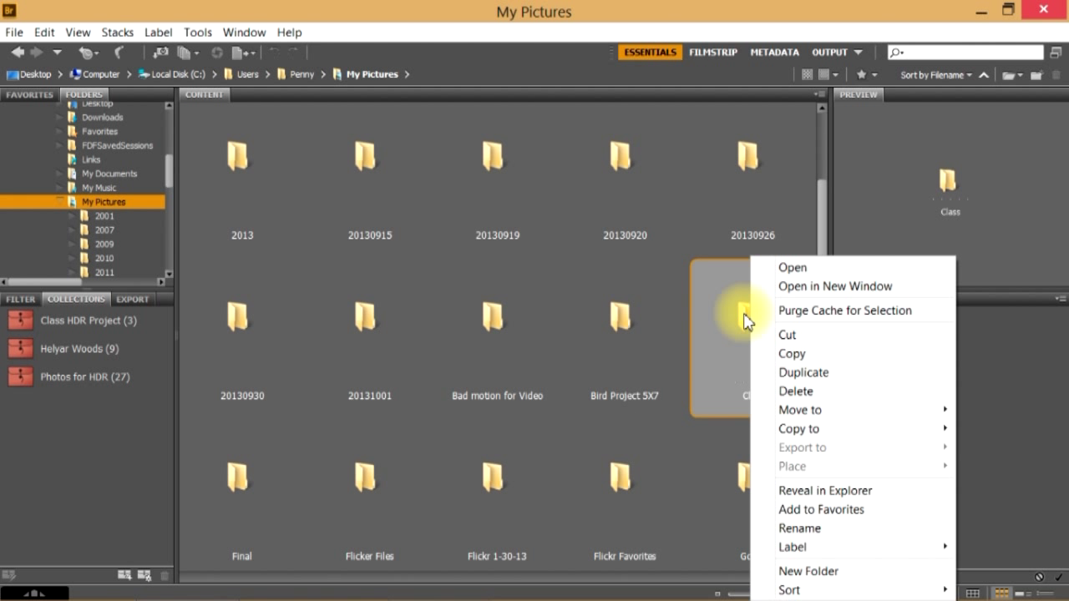
{"action": "mouse_move", "coordinate": [772, 510]}
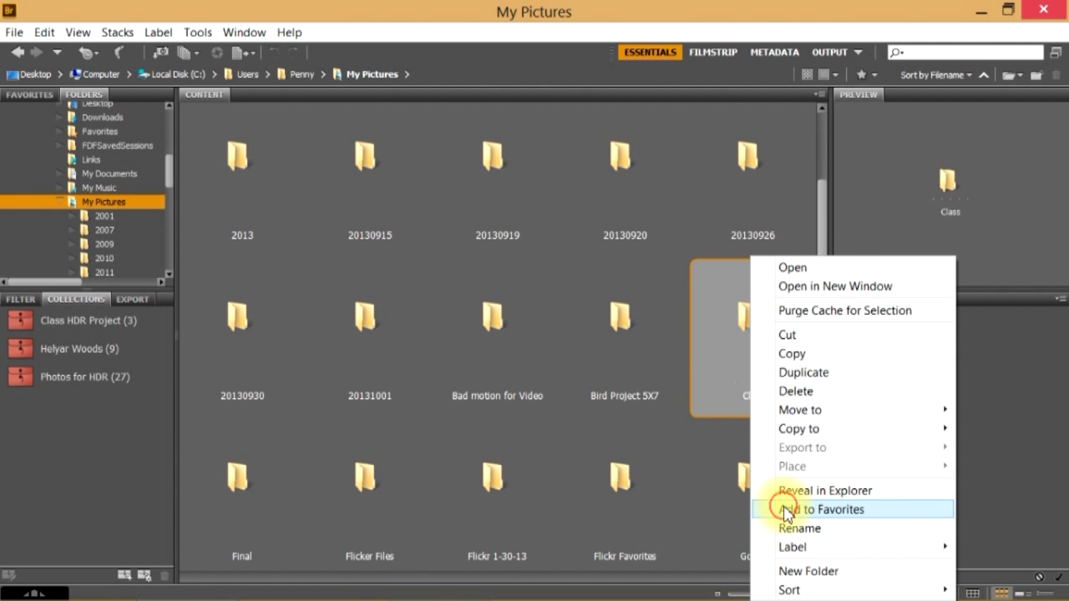
{"action": "left_click", "coordinate": [805, 510]}
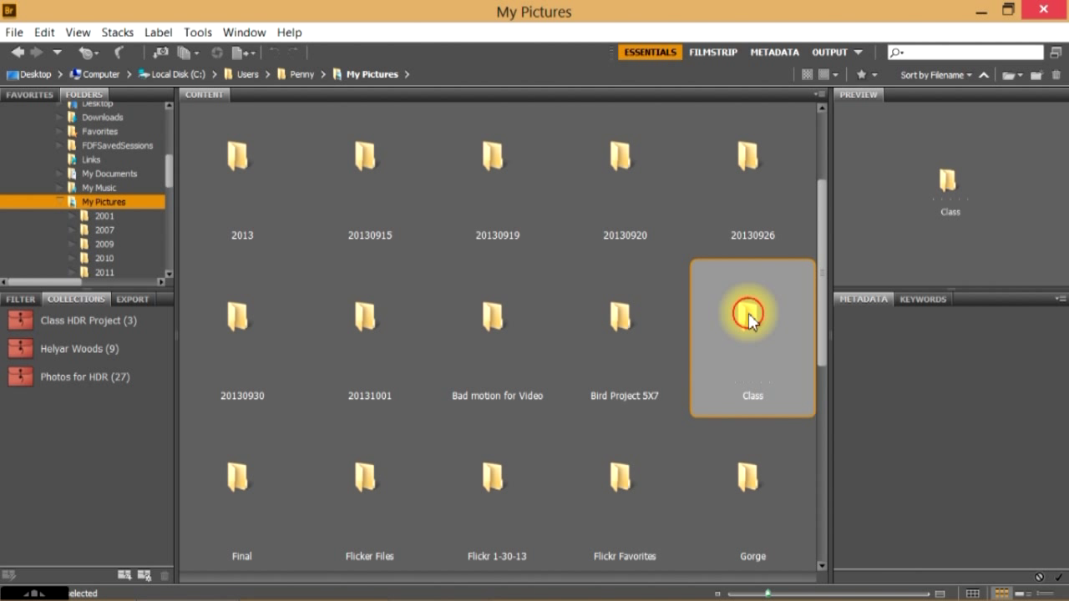
Open the Class folder, select the road exposures and go to Tools > Photoshop
{"action": "double_click", "coordinate": [752, 314]}
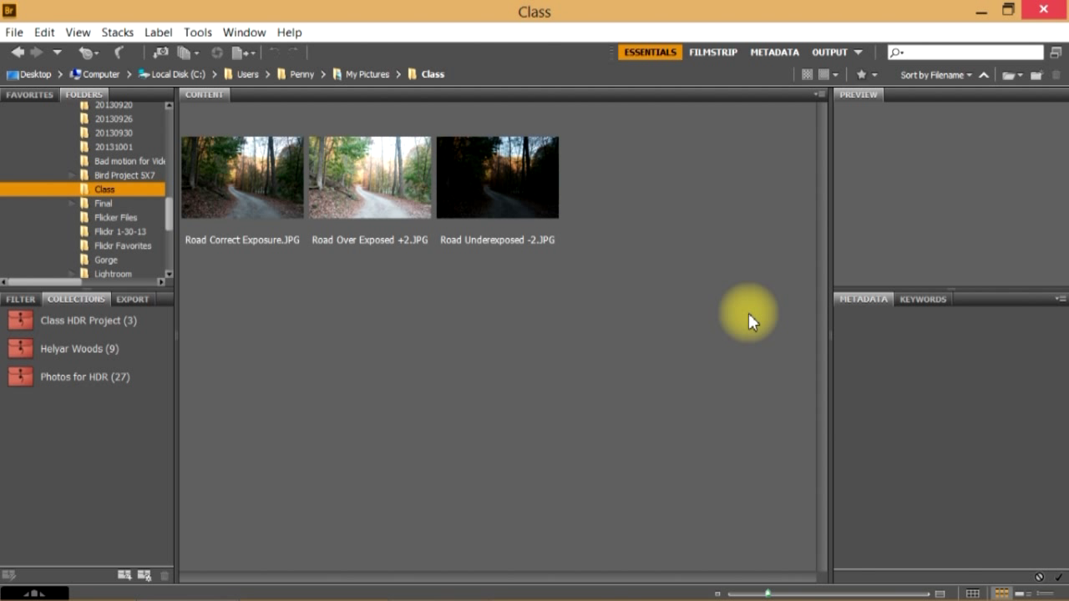
{"action": "mouse_move", "coordinate": [283, 294]}
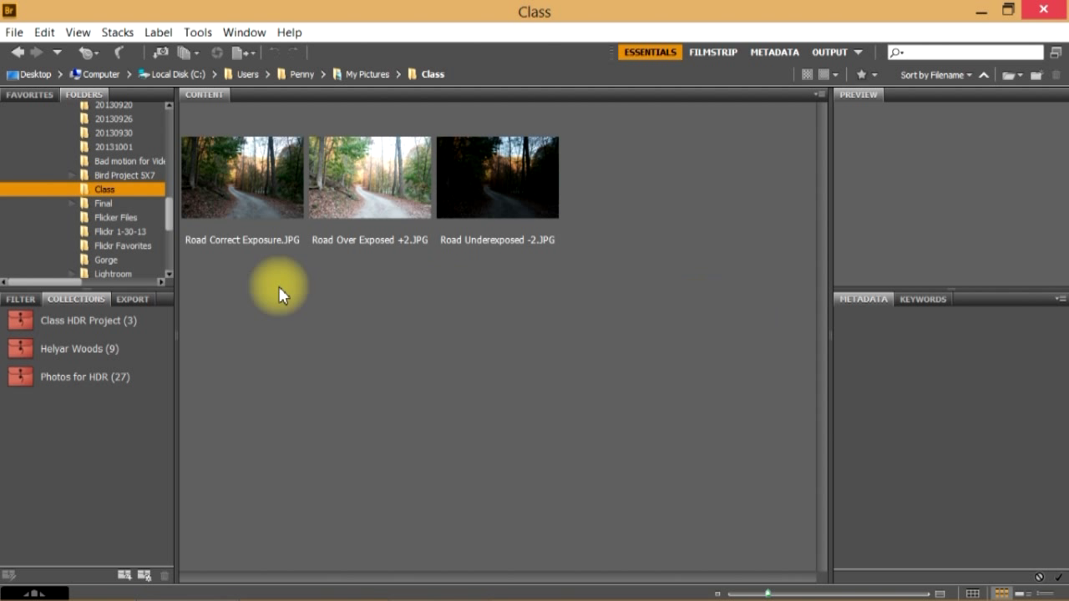
{"action": "mouse_move", "coordinate": [258, 205]}
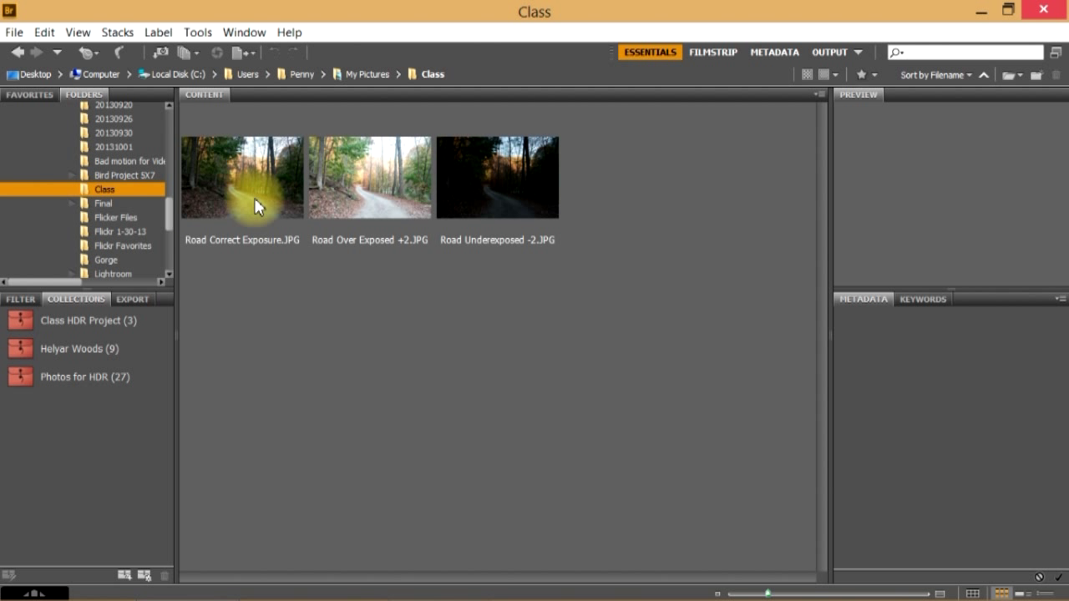
{"action": "mouse_move", "coordinate": [374, 210]}
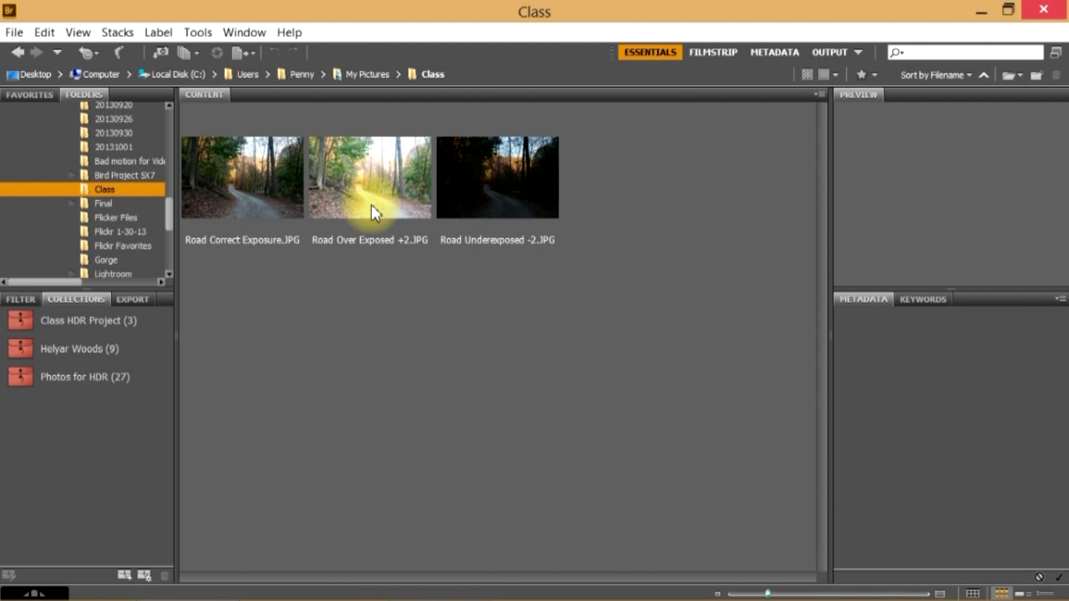
{"action": "mouse_move", "coordinate": [522, 197]}
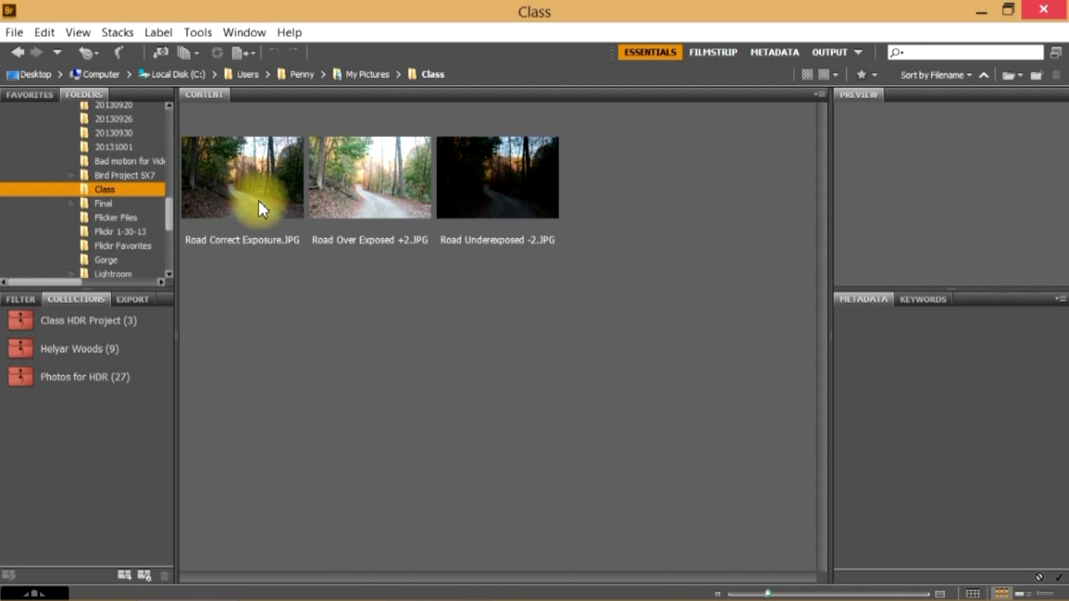
{"action": "left_click", "coordinate": [240, 177]}
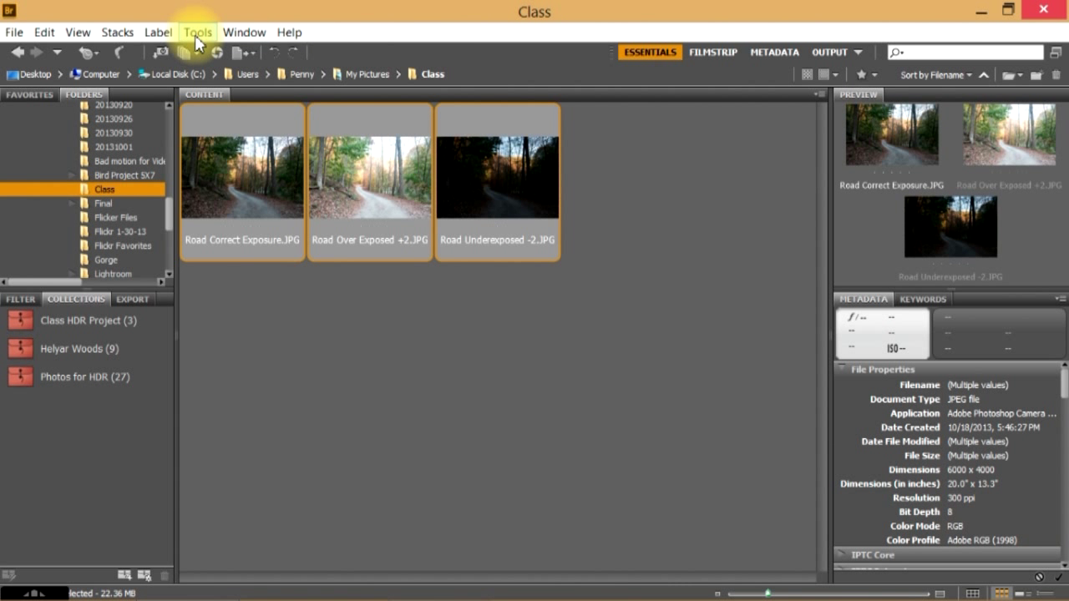
{"action": "left_click", "coordinate": [197, 32]}
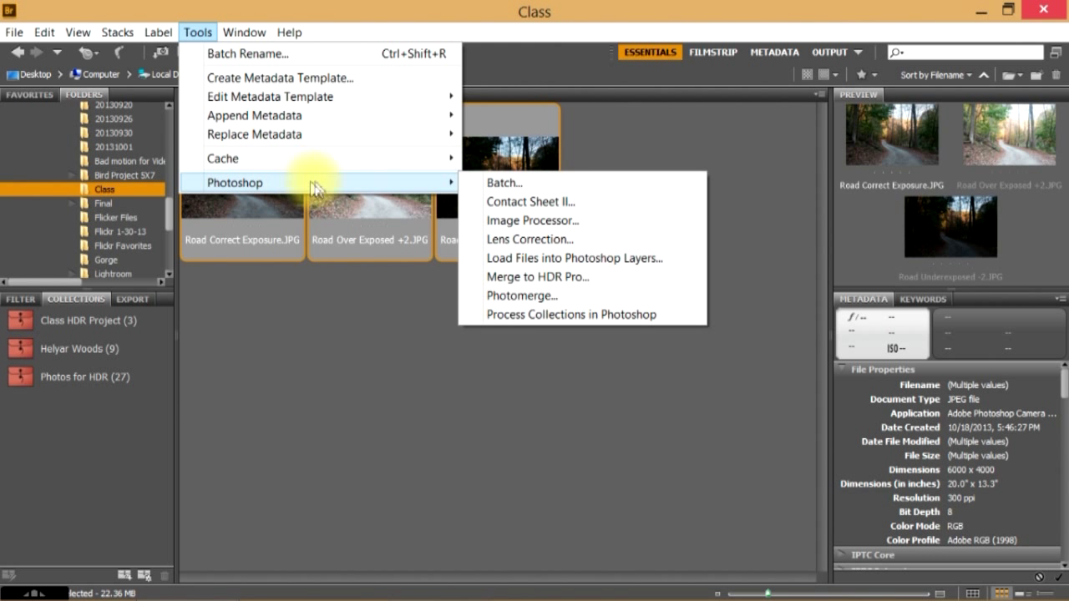
{"action": "left_click", "coordinate": [541, 277]}
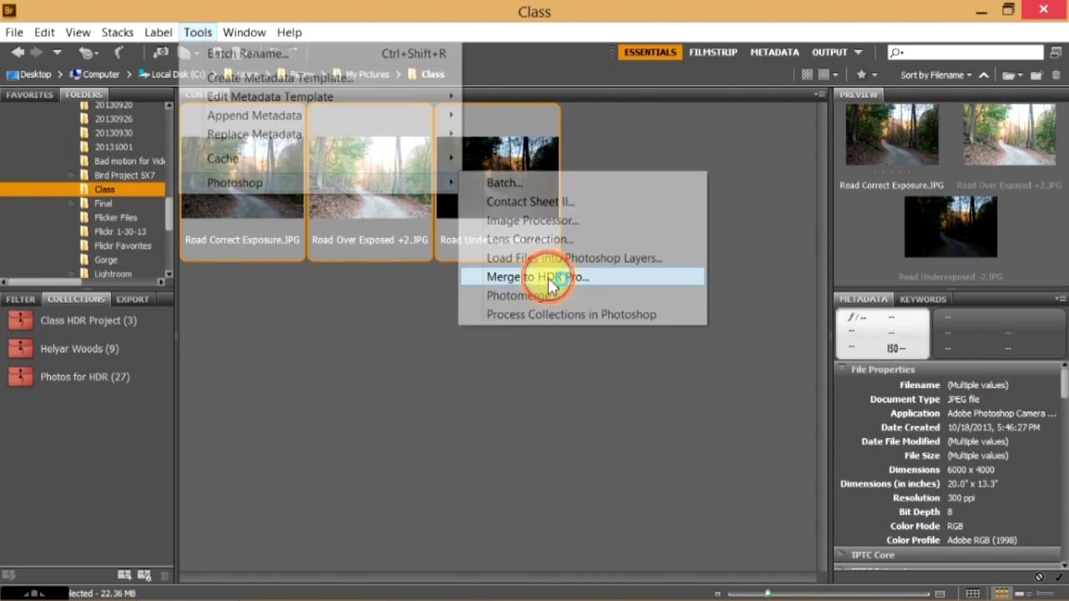
Run Merge to HDR Pro on the three road exposures
{"action": "left_click", "coordinate": [551, 277]}
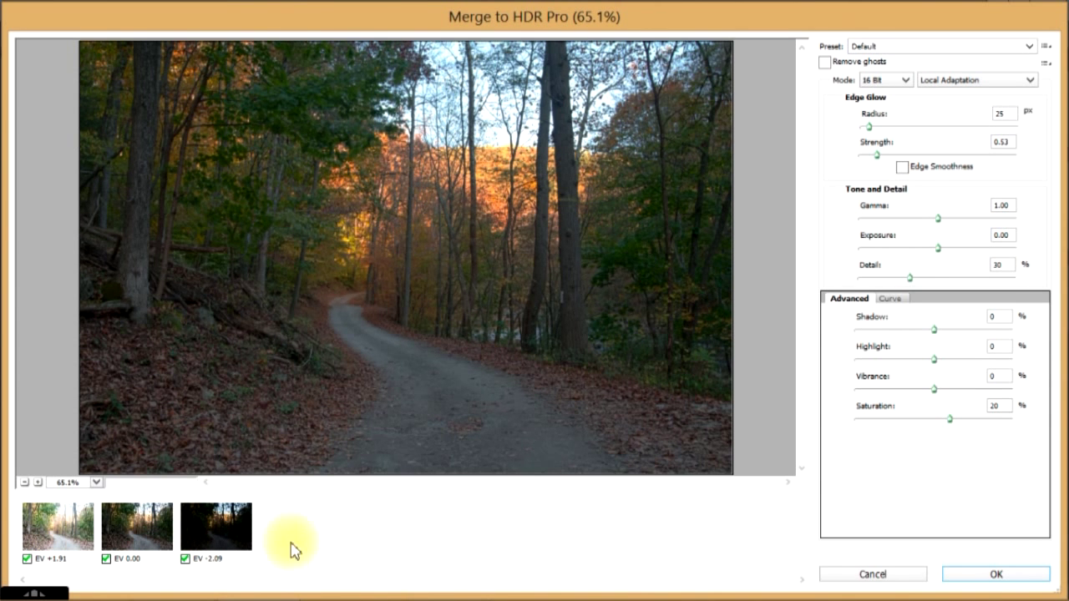
{"action": "mouse_move", "coordinate": [916, 54]}
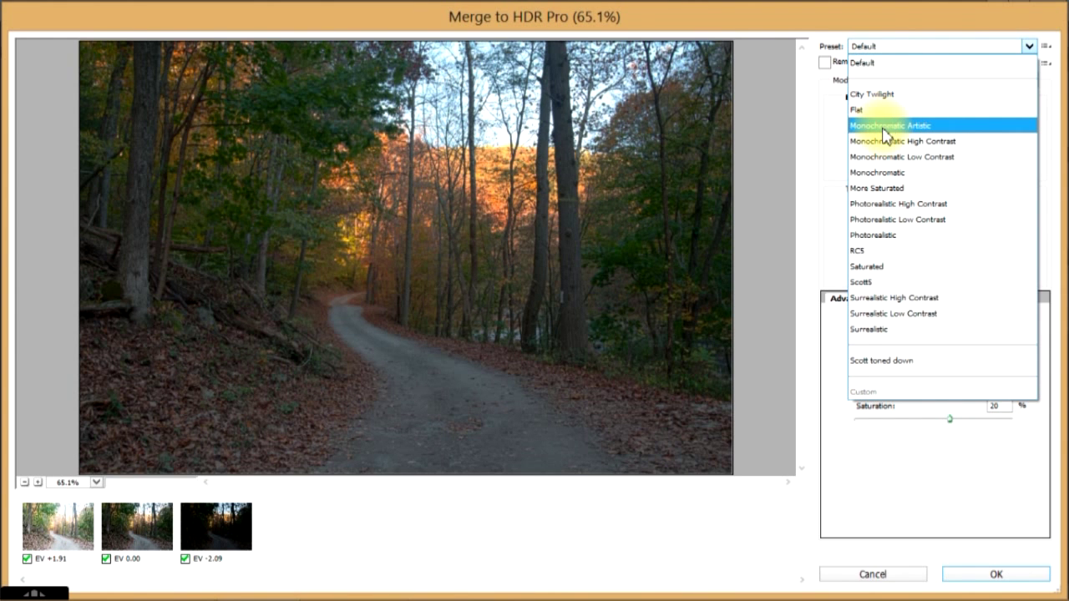
{"action": "mouse_move", "coordinate": [900, 99]}
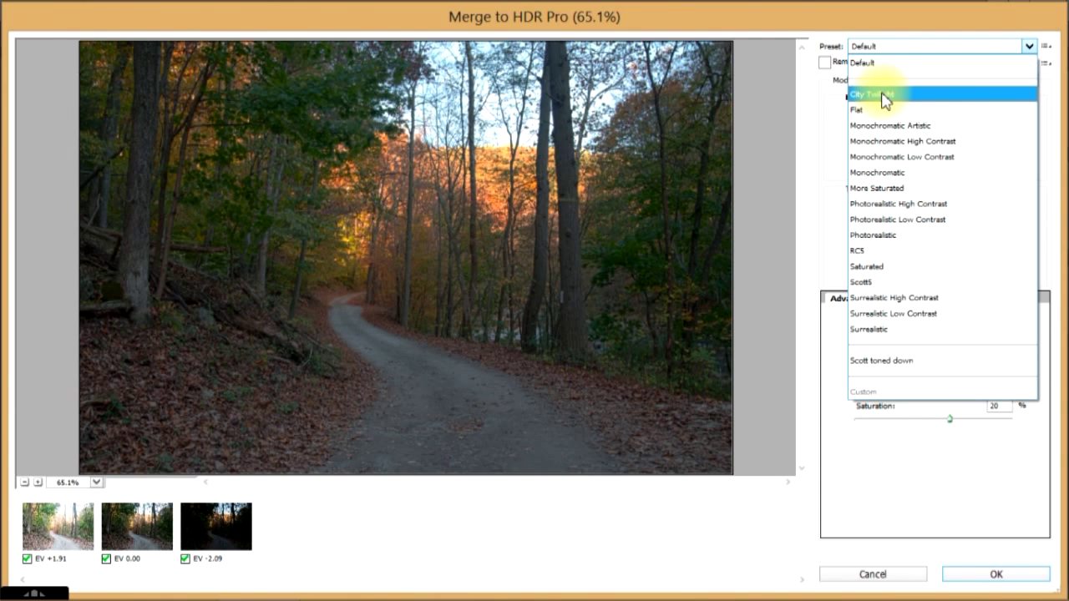
Try the City Twilight and Monochromatic Low Contrast presets, then apply More Saturated
{"action": "left_click", "coordinate": [871, 94]}
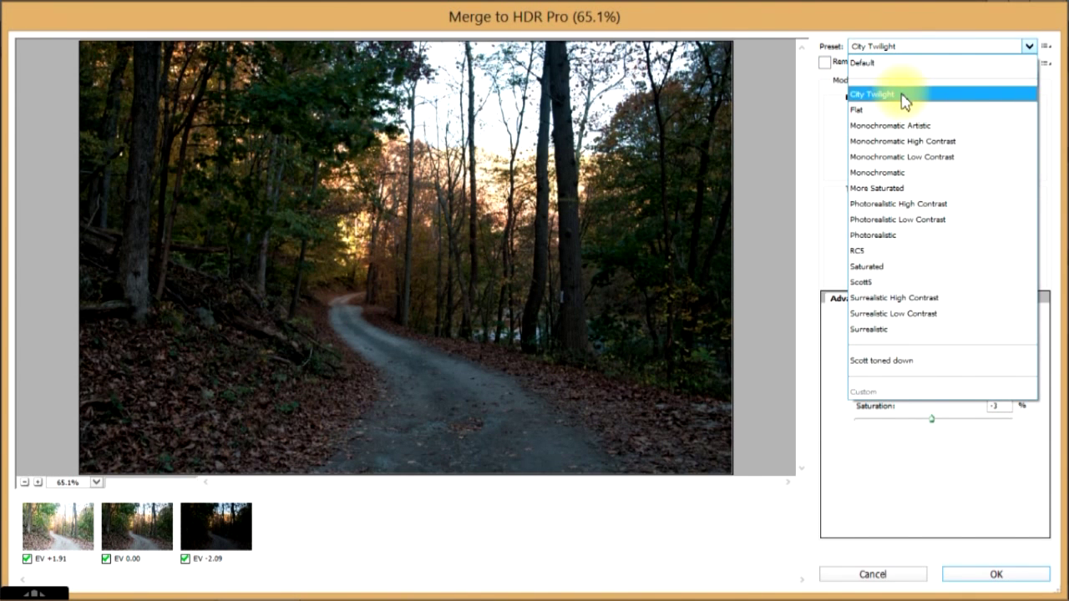
{"action": "mouse_move", "coordinate": [901, 132]}
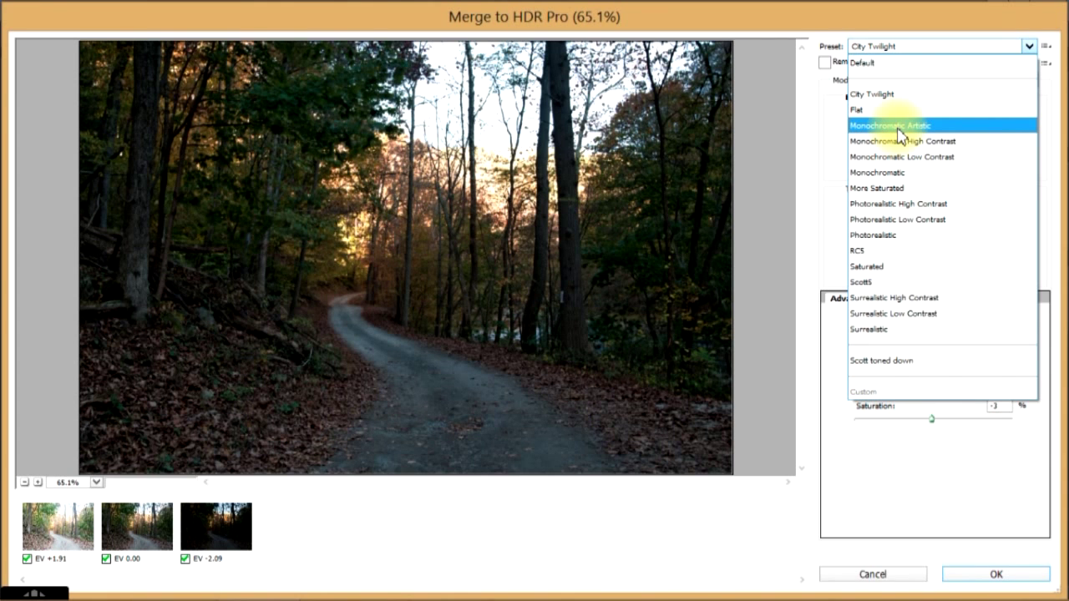
{"action": "mouse_move", "coordinate": [897, 165]}
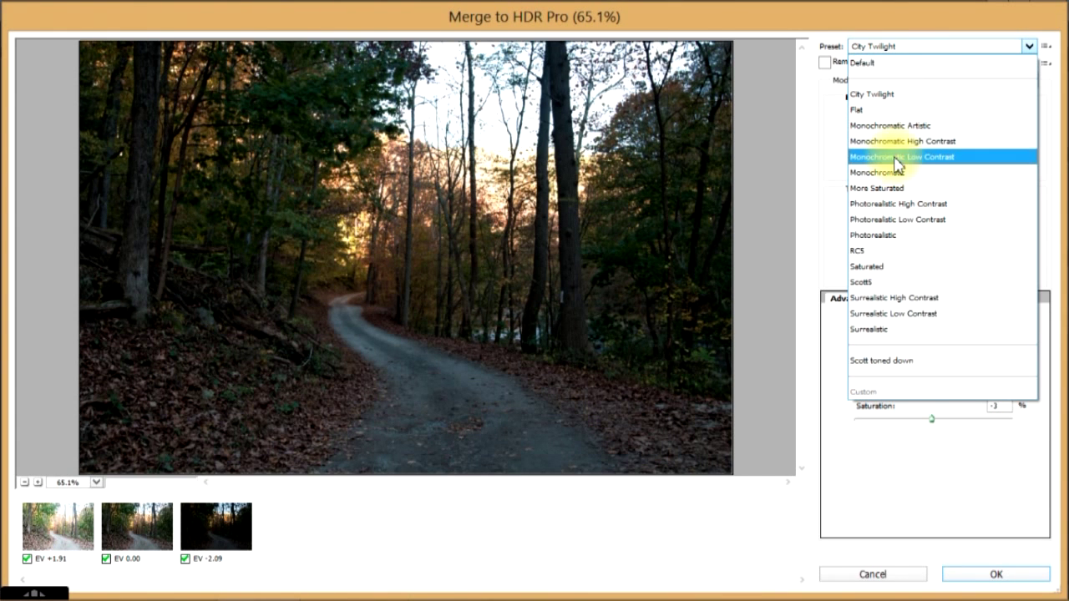
{"action": "left_click", "coordinate": [874, 234]}
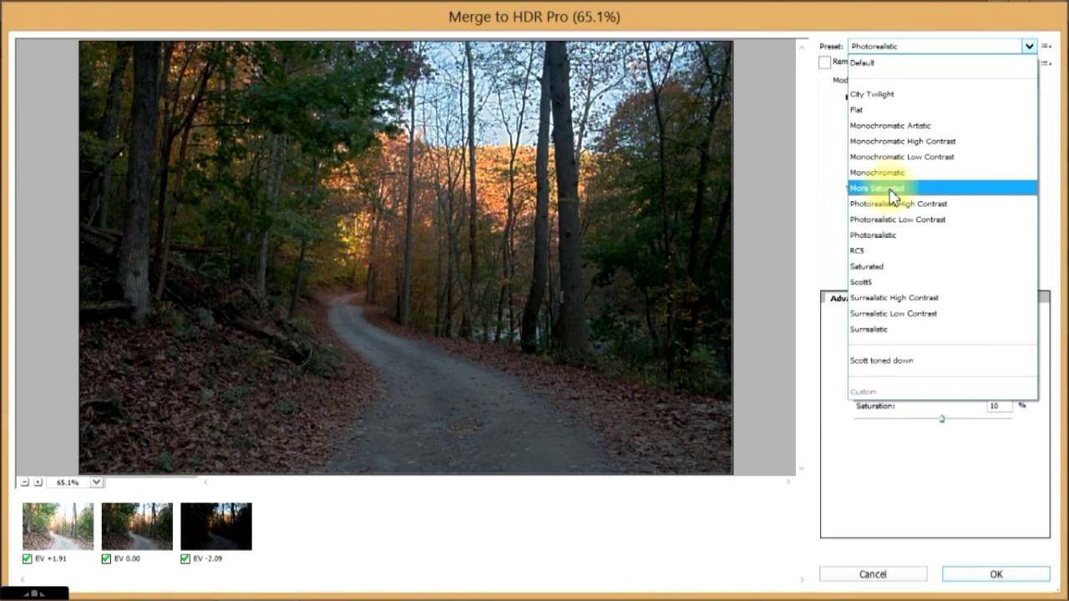
{"action": "left_click", "coordinate": [878, 187]}
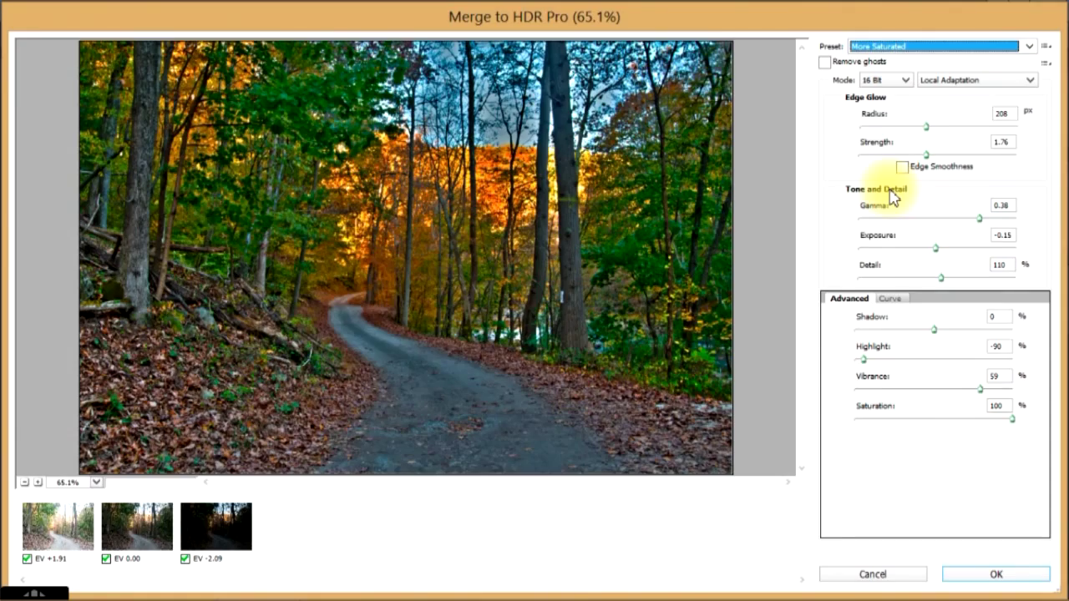
{"action": "mouse_move", "coordinate": [902, 154]}
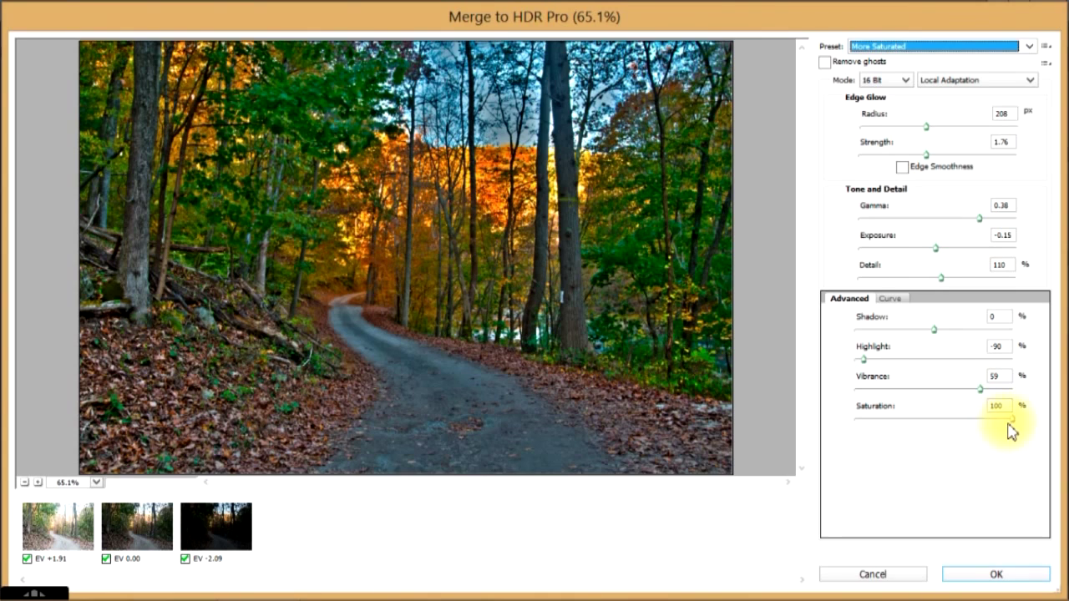
Lower saturation to 40% and reduce the edge glow radius to 71
{"action": "left_click_drag", "start_coordinate": [1009, 417], "coordinate": [955, 417]}
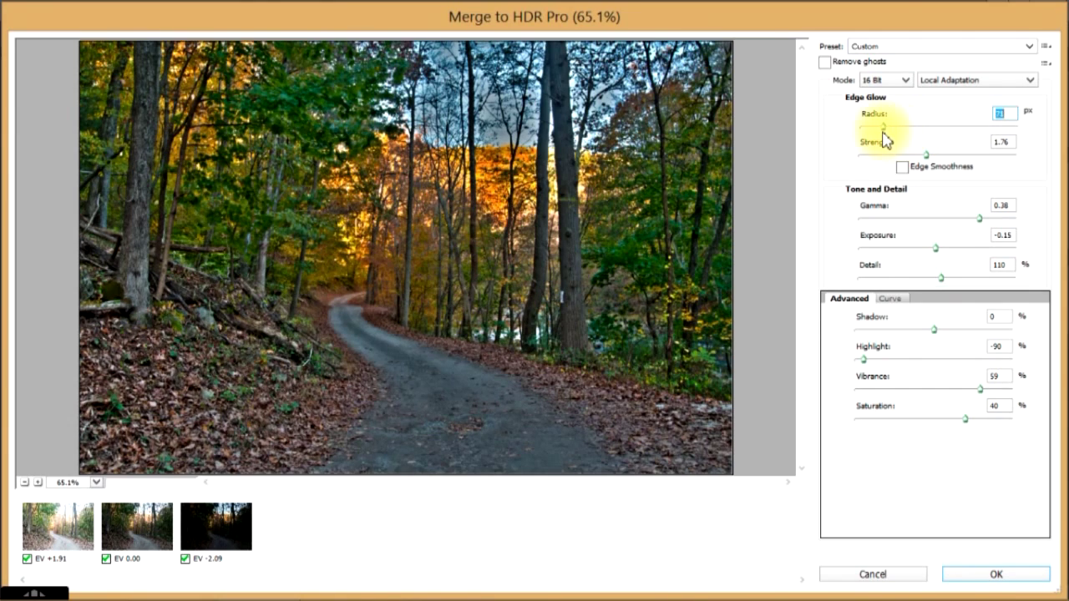
{"action": "left_click_drag", "start_coordinate": [877, 127], "coordinate": [928, 126]}
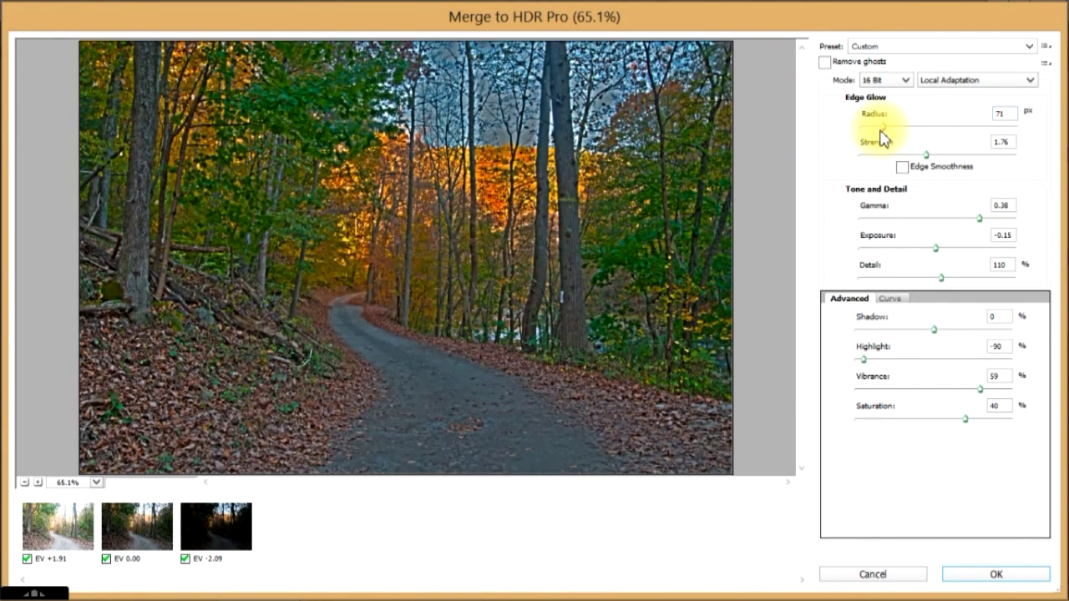
{"action": "left_click_drag", "start_coordinate": [927, 127], "coordinate": [906, 127]}
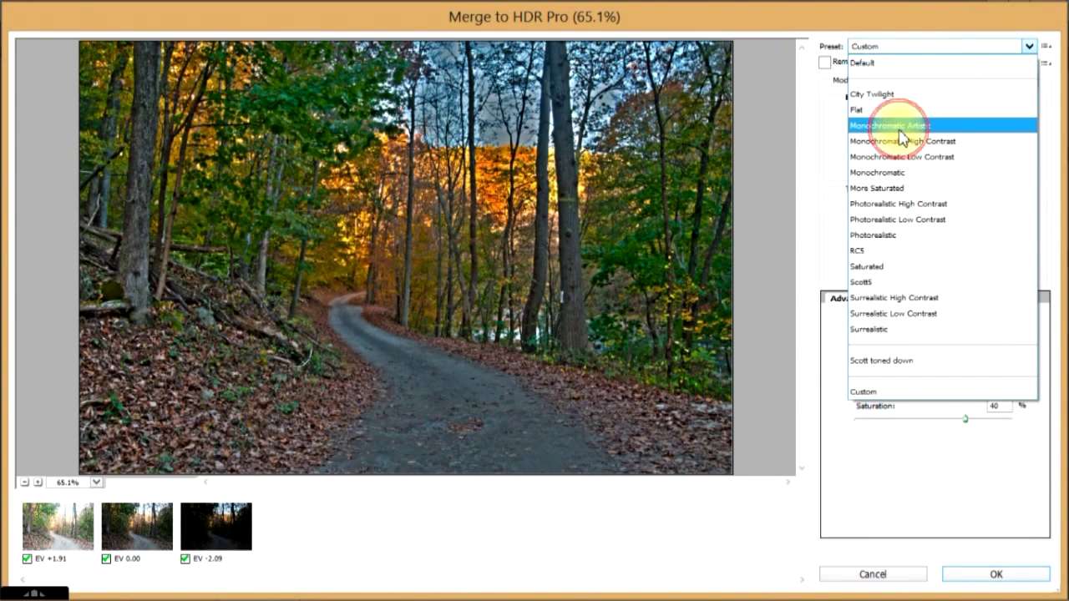
Try the Monochromatic Artistic and Low Contrast presets, then apply the saved Scott5 preset
{"action": "left_click", "coordinate": [892, 124]}
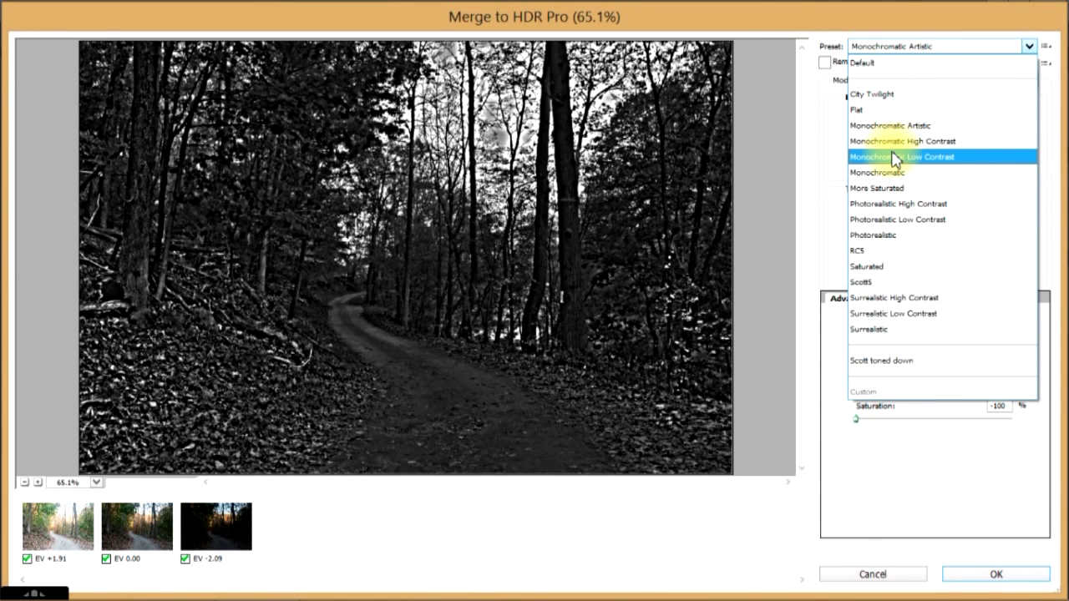
{"action": "left_click", "coordinate": [902, 157]}
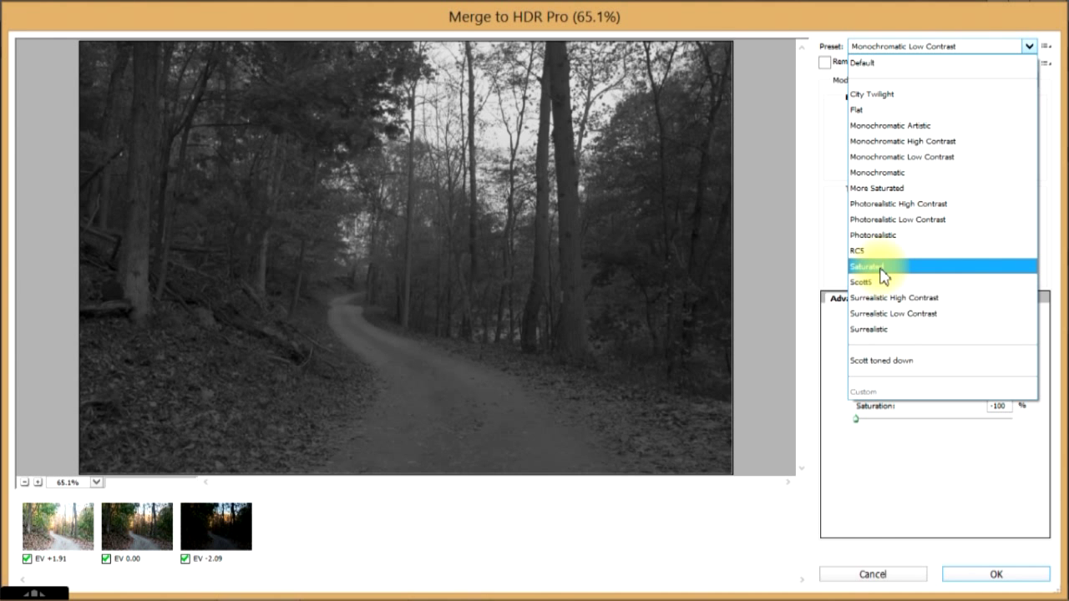
{"action": "mouse_move", "coordinate": [878, 282]}
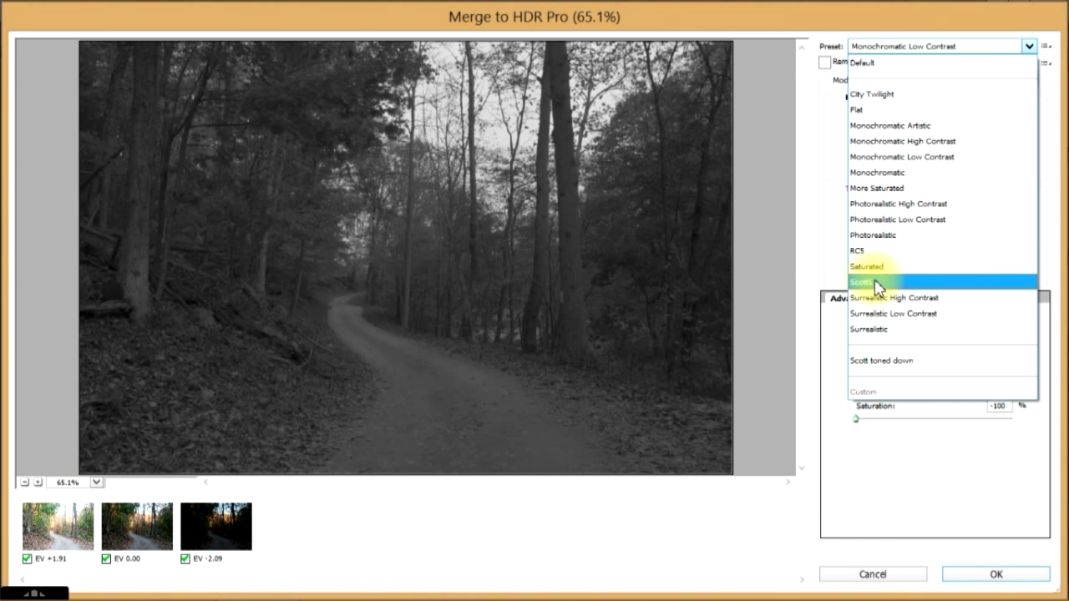
{"action": "left_click", "coordinate": [868, 282]}
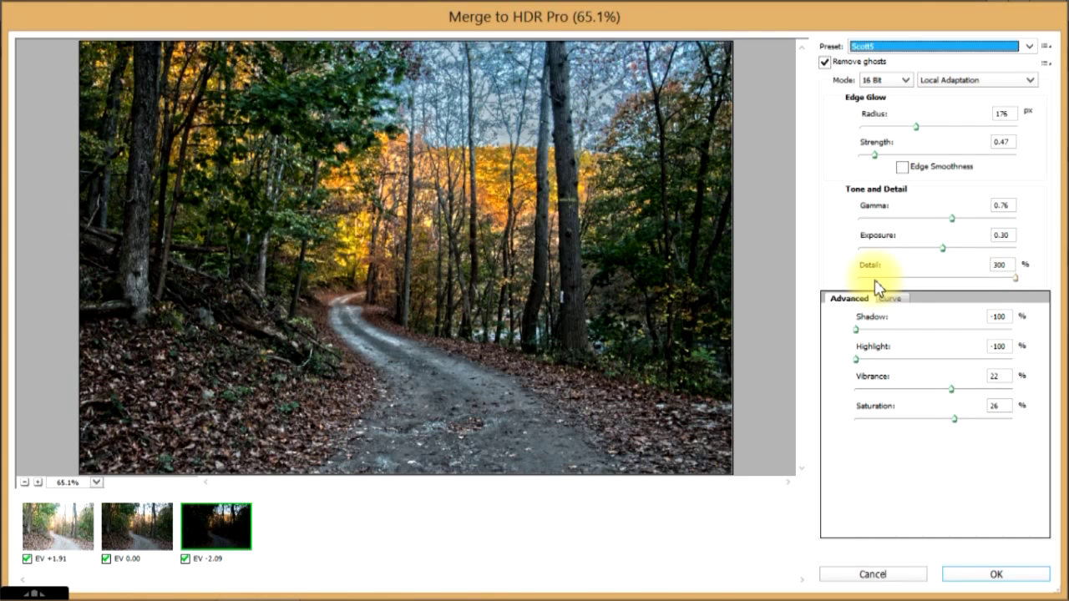
{"action": "mouse_move", "coordinate": [905, 170]}
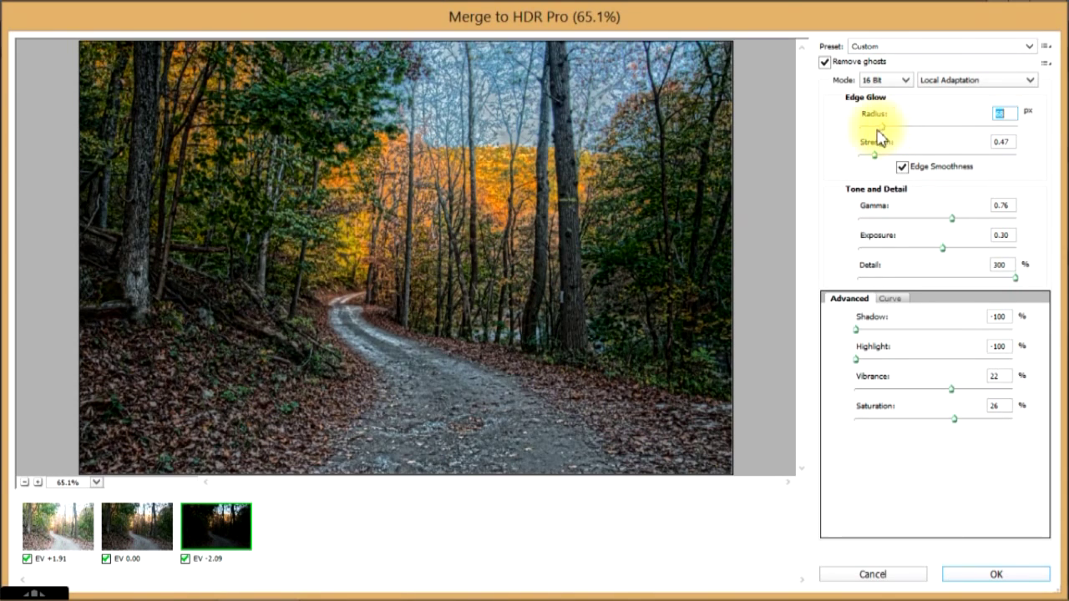
Set the edge glow radius to 91 and raise gamma to about 2.40
{"action": "left_click_drag", "start_coordinate": [876, 127], "coordinate": [994, 127]}
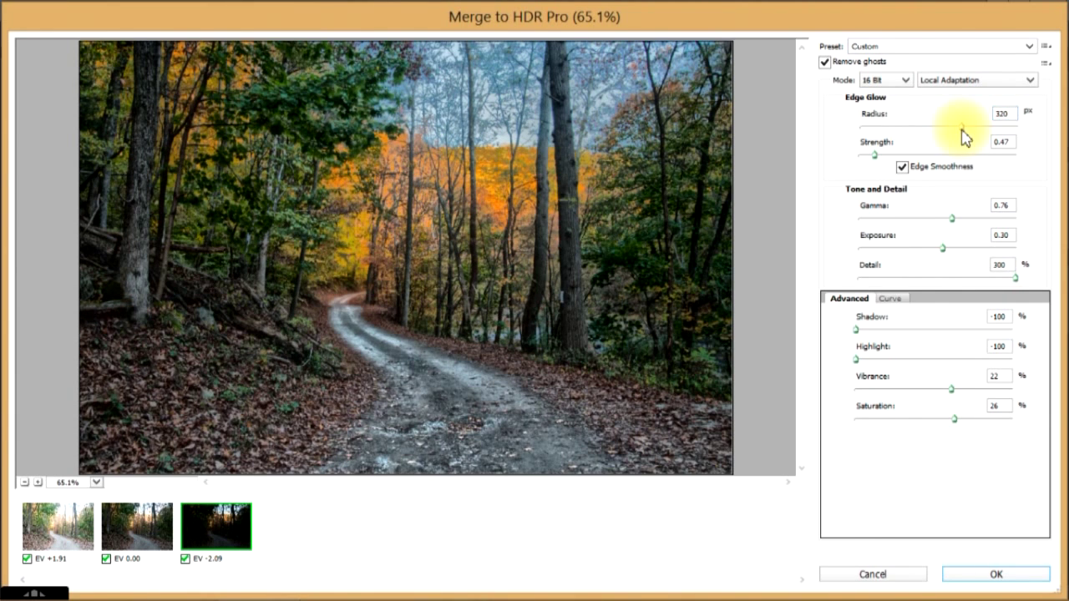
{"action": "left_click", "coordinate": [999, 113]}
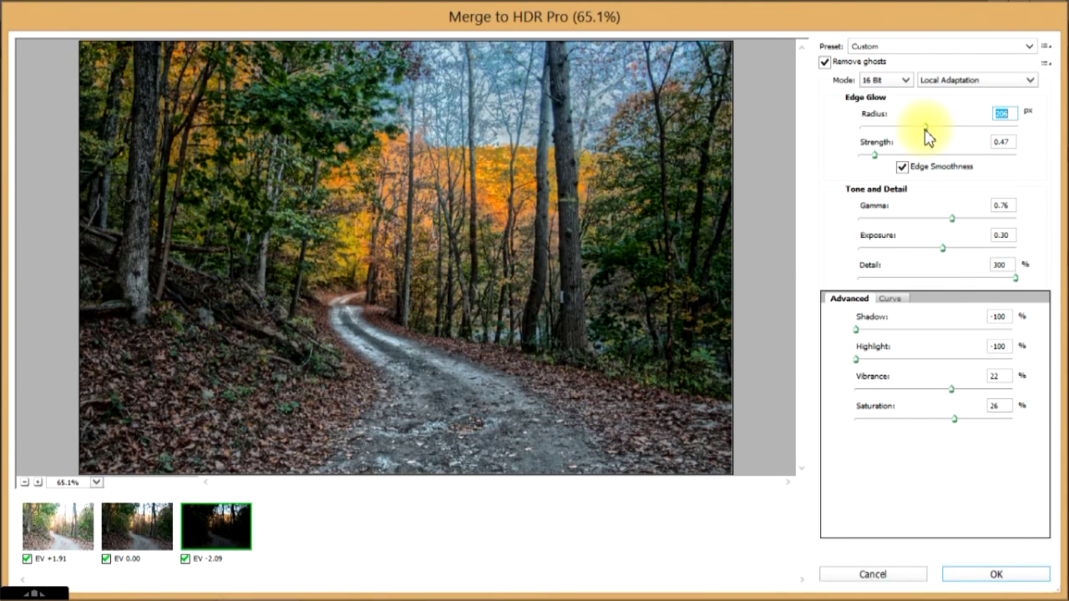
{"action": "left_click_drag", "start_coordinate": [927, 130], "coordinate": [906, 130]}
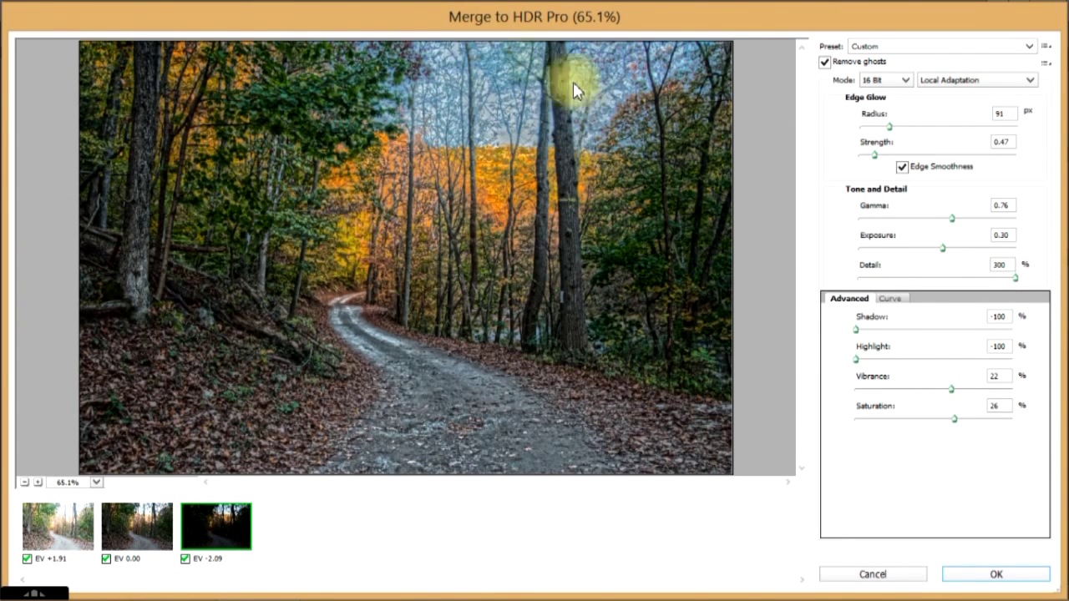
{"action": "mouse_move", "coordinate": [954, 215]}
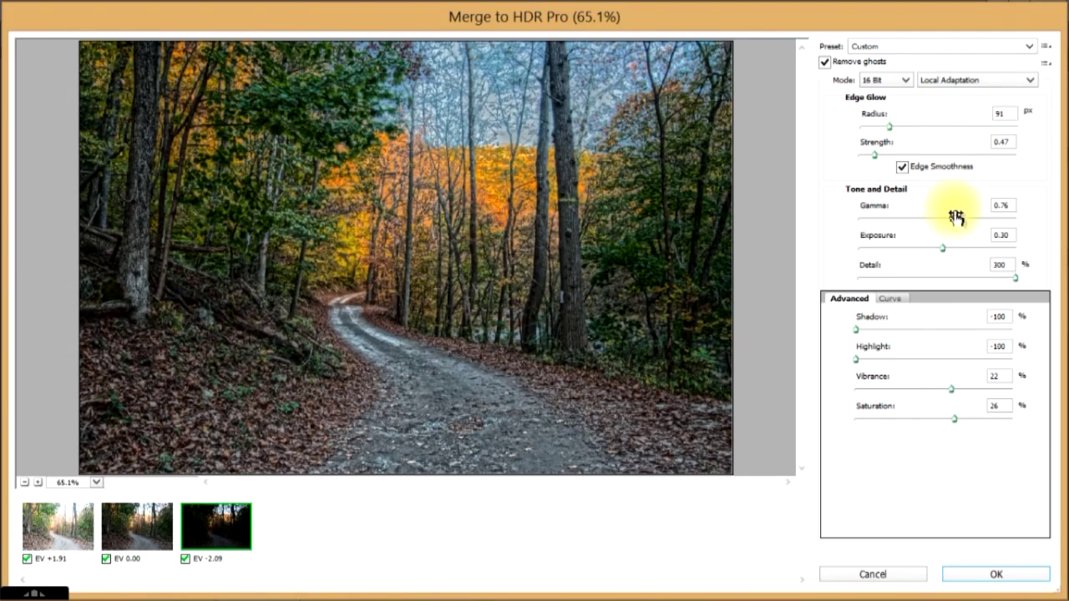
{"action": "left_click_drag", "start_coordinate": [944, 220], "coordinate": [911, 221]}
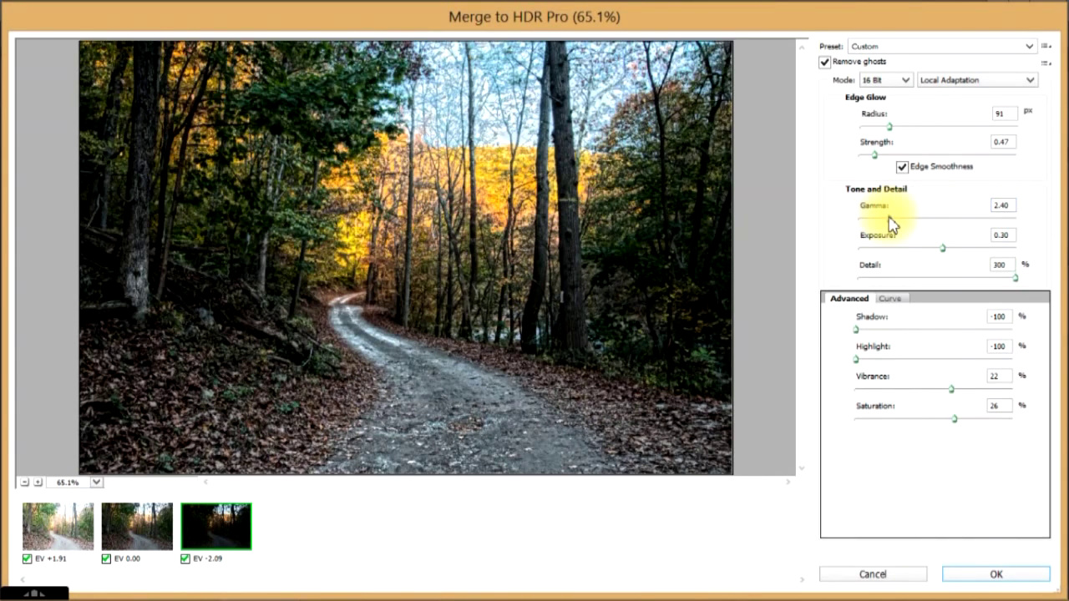
Lower gamma toward 1.30 for a more natural road scene
{"action": "left_click", "coordinate": [1002, 205]}
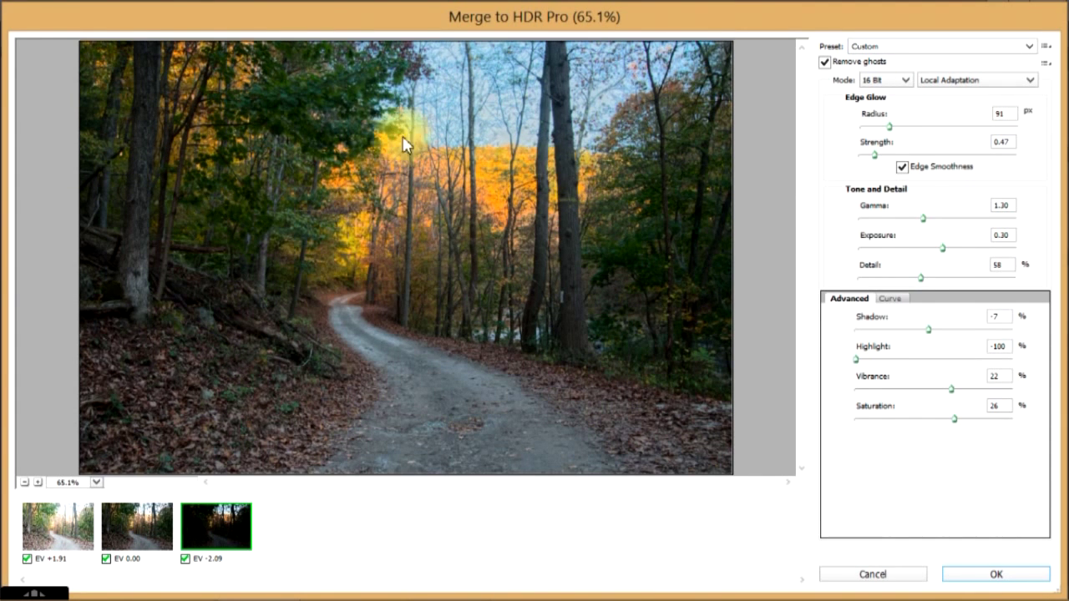
{"action": "mouse_move", "coordinate": [342, 254]}
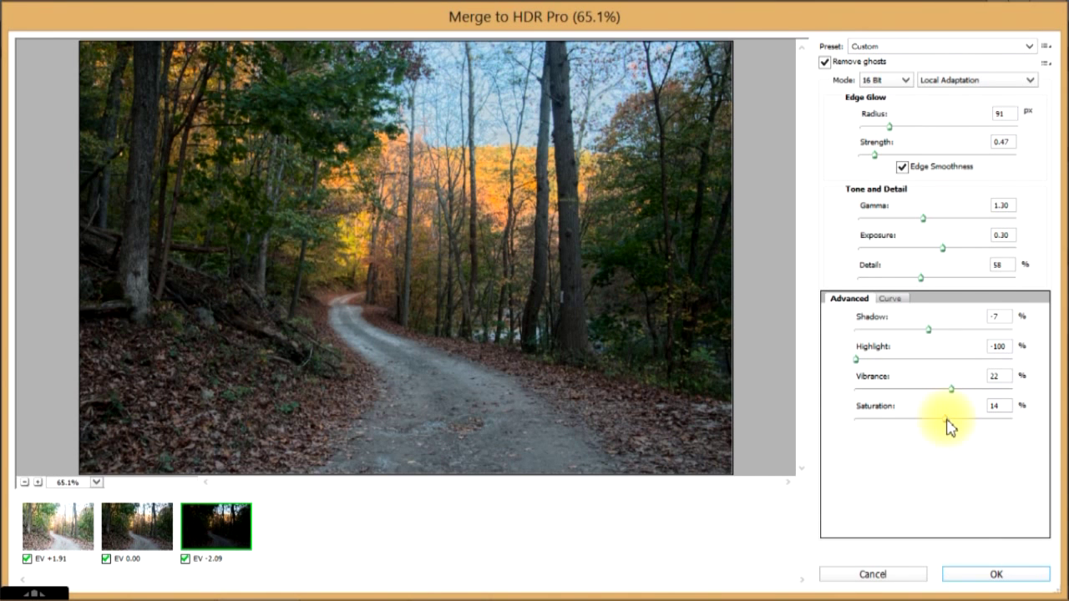
{"action": "mouse_move", "coordinate": [996, 562]}
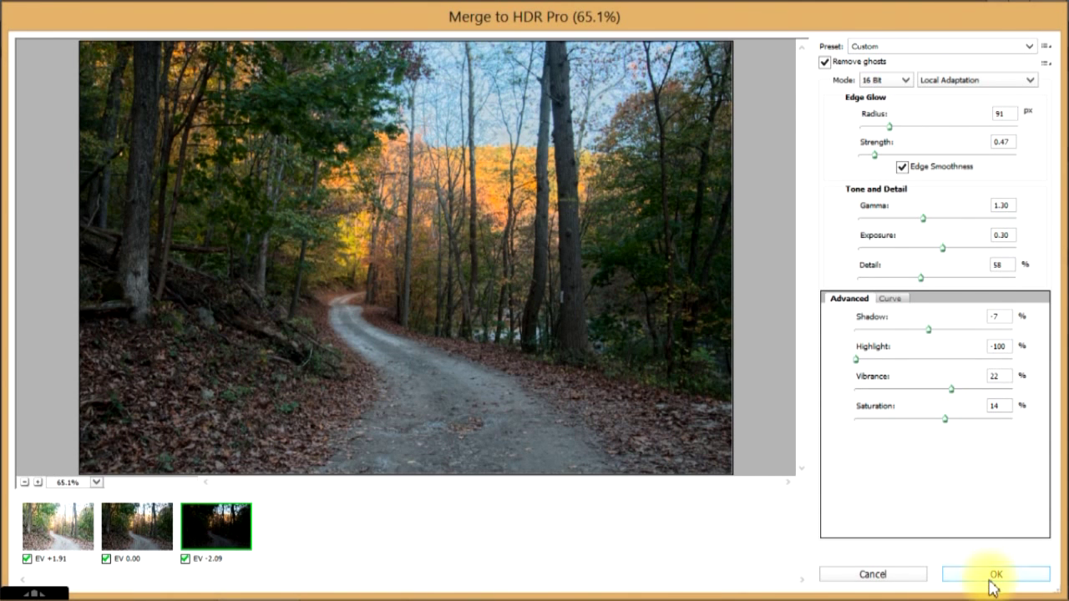
Confirm Merge to HDR Pro with OK, producing the Untitled_HDR2 16-bit document
{"action": "left_click", "coordinate": [996, 575]}
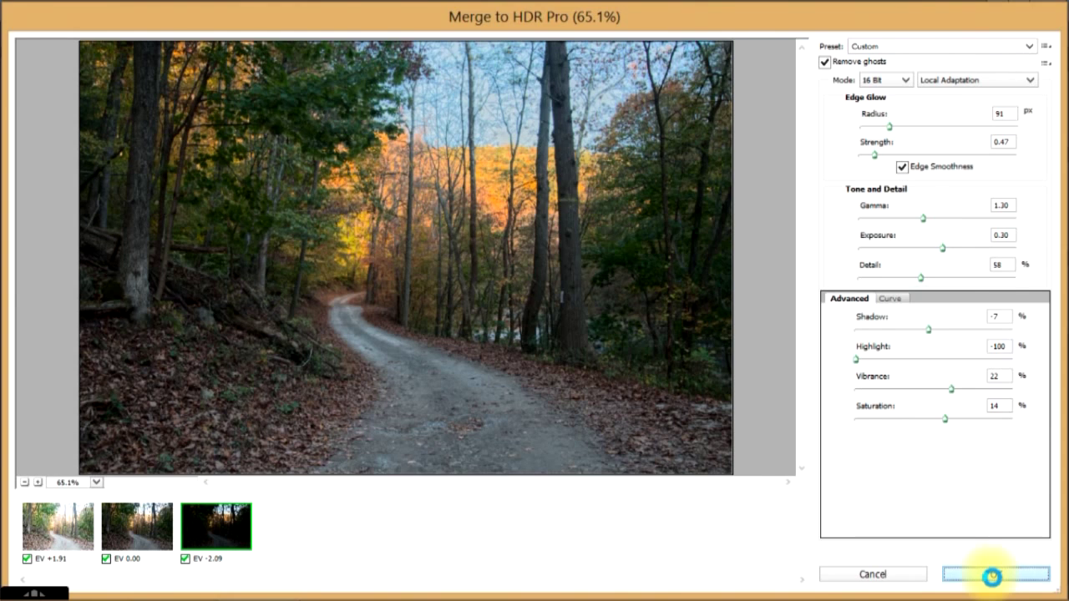
{"action": "left_click", "coordinate": [989, 575]}
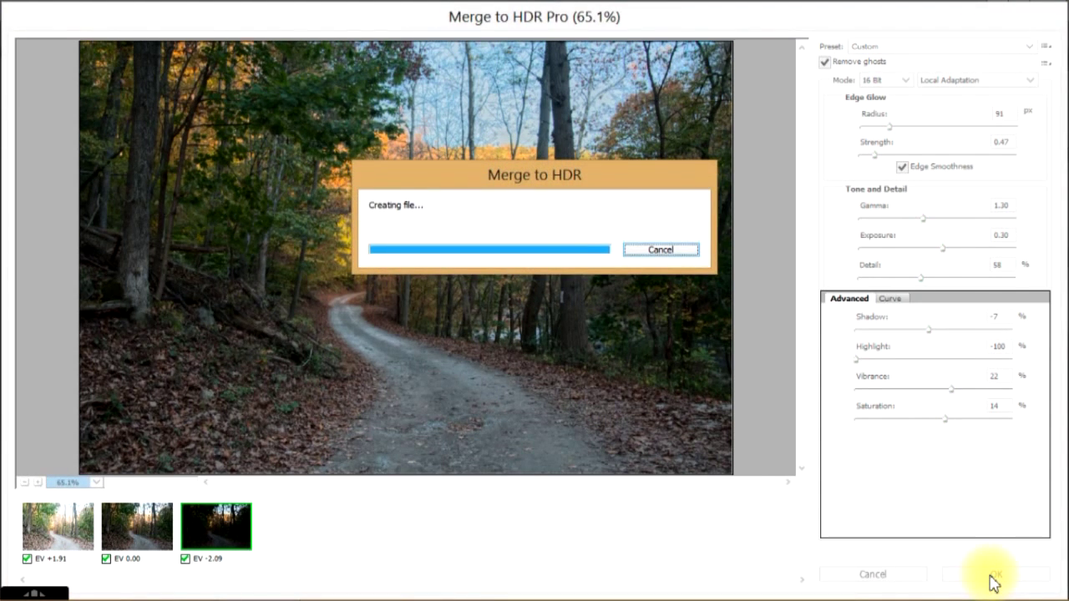
{"action": "left_click", "coordinate": [992, 585]}
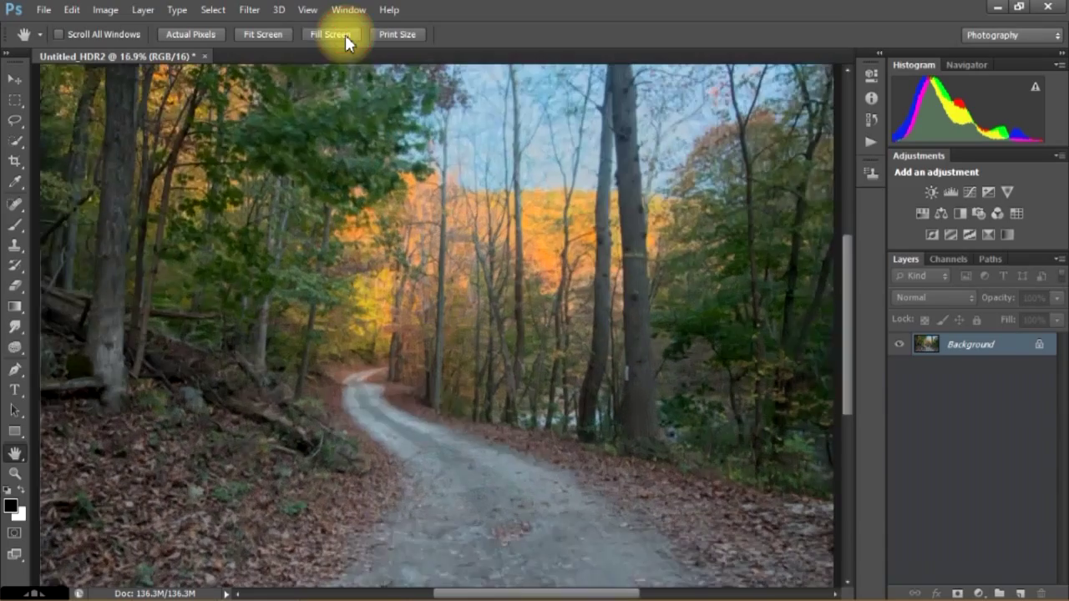
{"action": "mouse_move", "coordinate": [344, 46]}
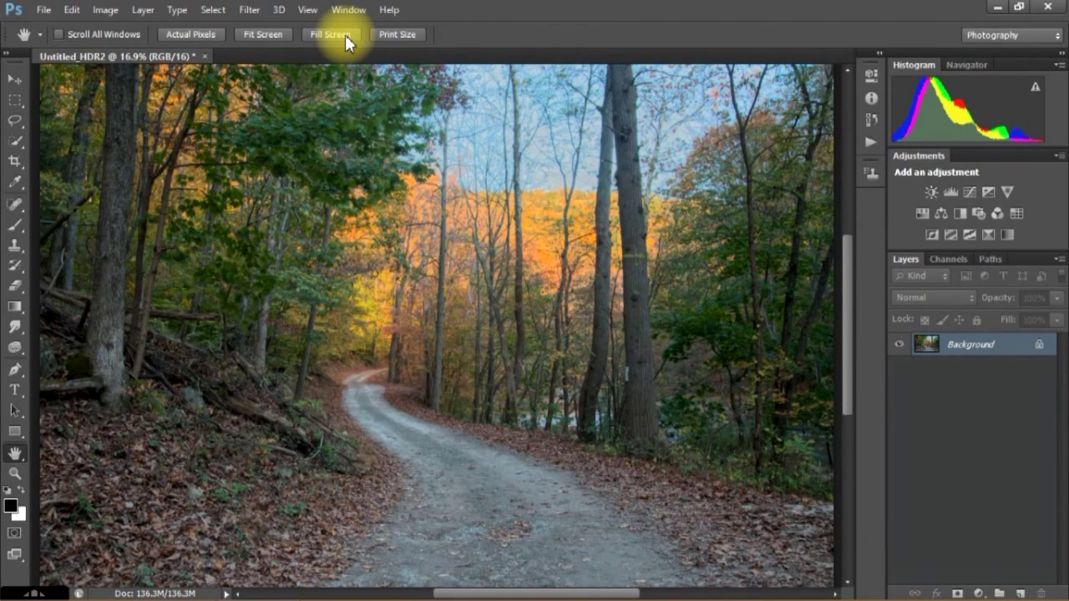
{"action": "mouse_move", "coordinate": [135, 7]}
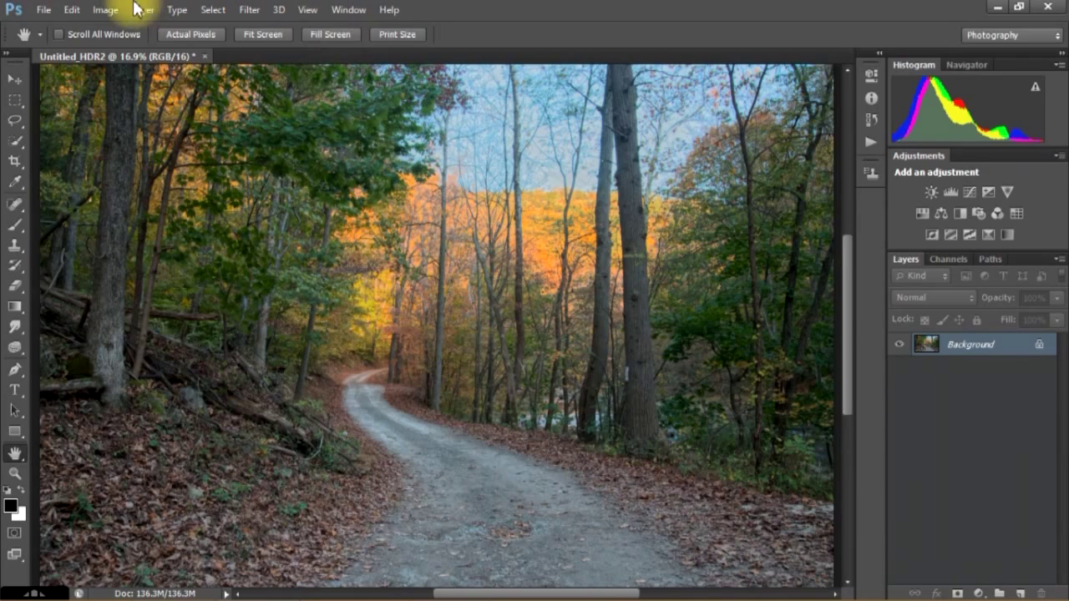
In Save As, name the file 'HDR for Class' and choose TIFF format
{"action": "left_click", "coordinate": [43, 10]}
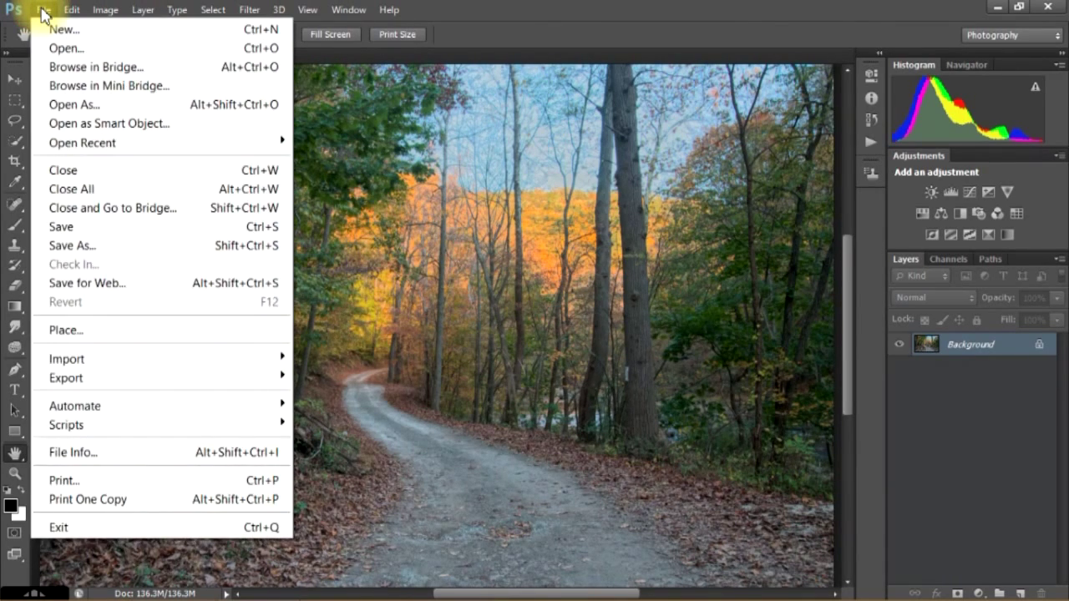
{"action": "mouse_move", "coordinate": [70, 189]}
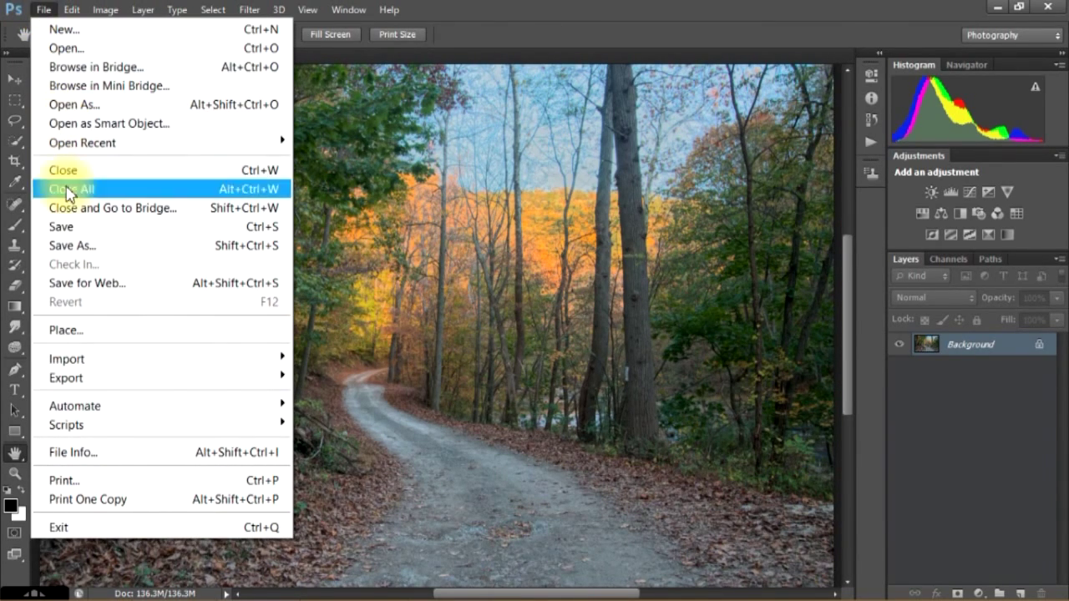
{"action": "mouse_move", "coordinate": [79, 257]}
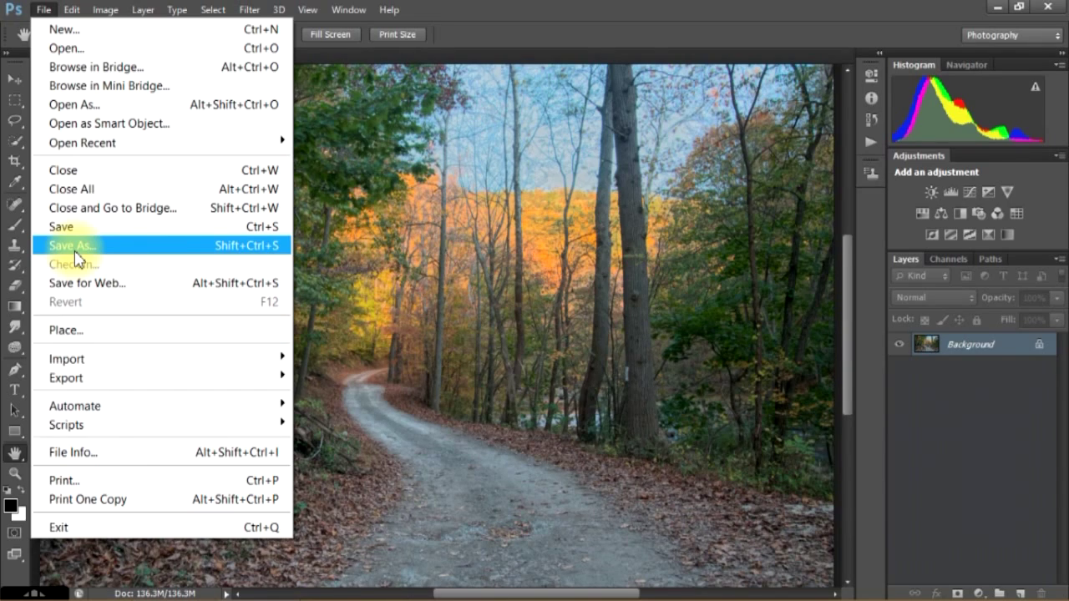
{"action": "left_click", "coordinate": [74, 244]}
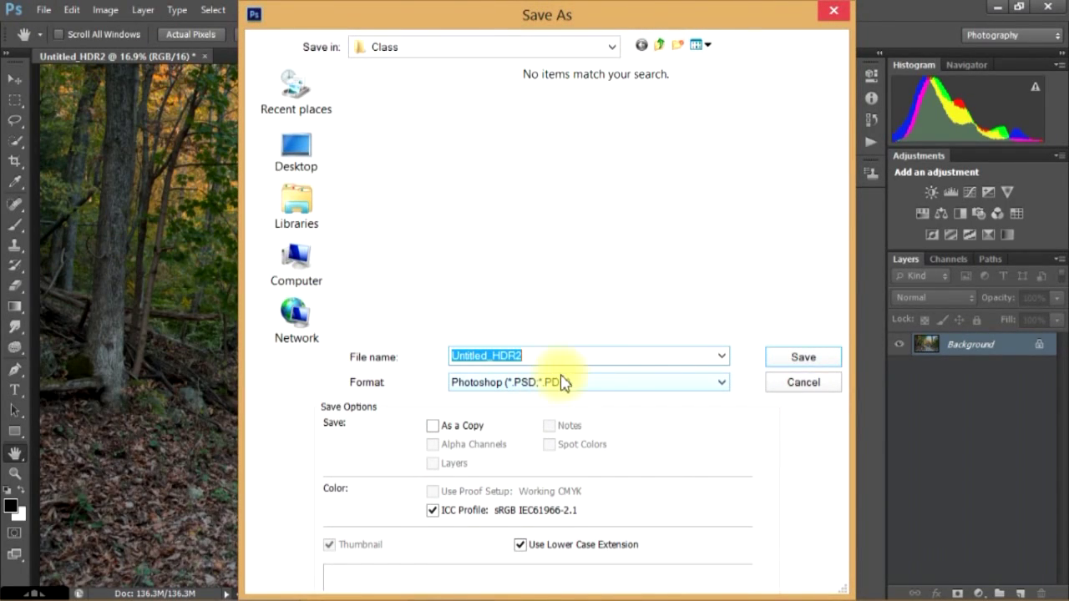
{"action": "left_click", "coordinate": [521, 358]}
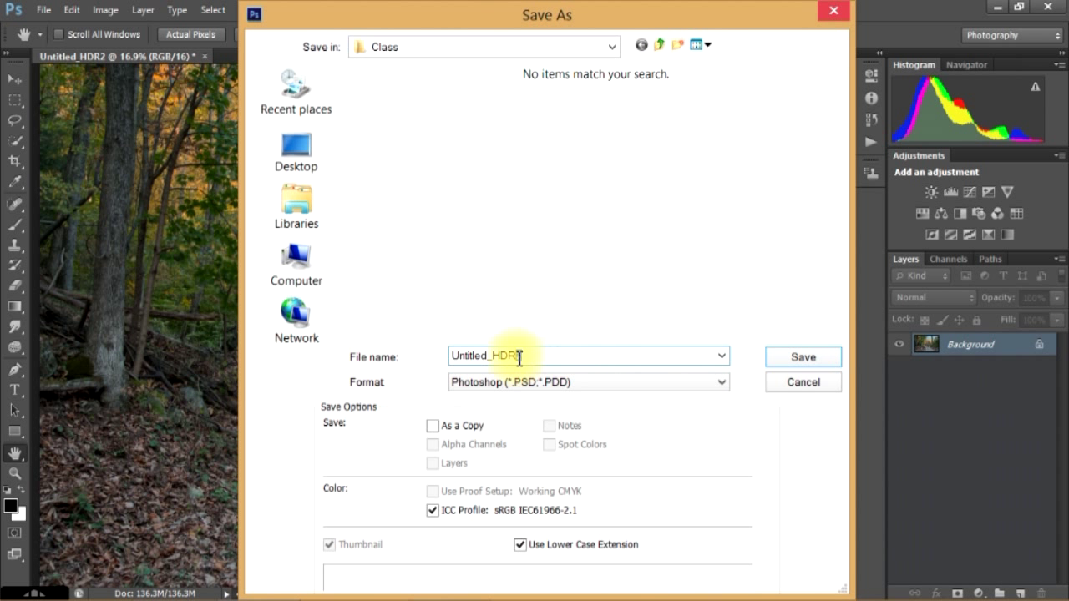
{"action": "type", "text": "H"}
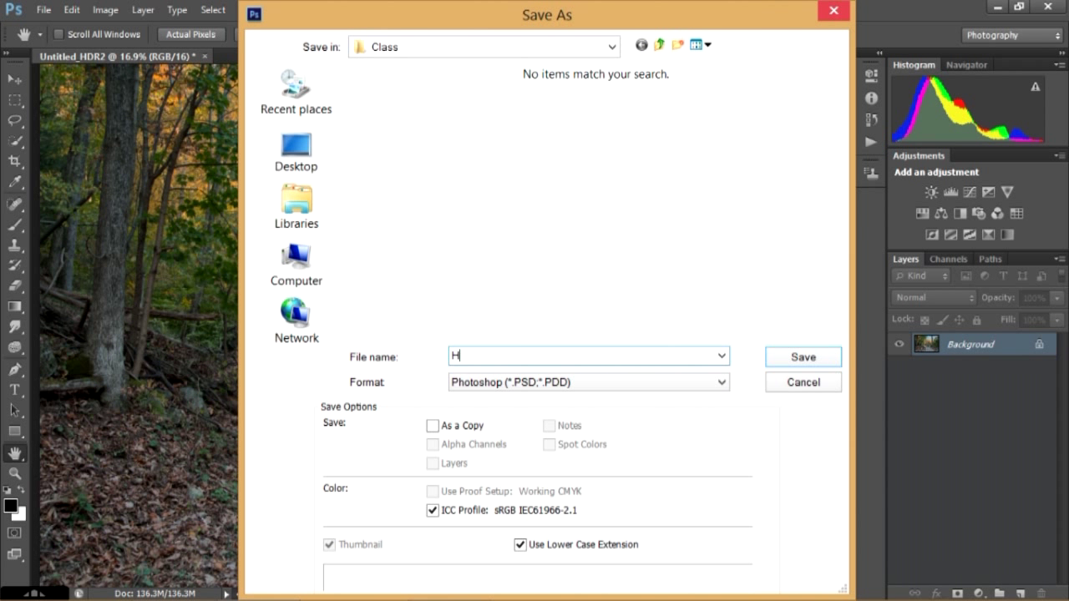
{"action": "type", "text": "DR fo"}
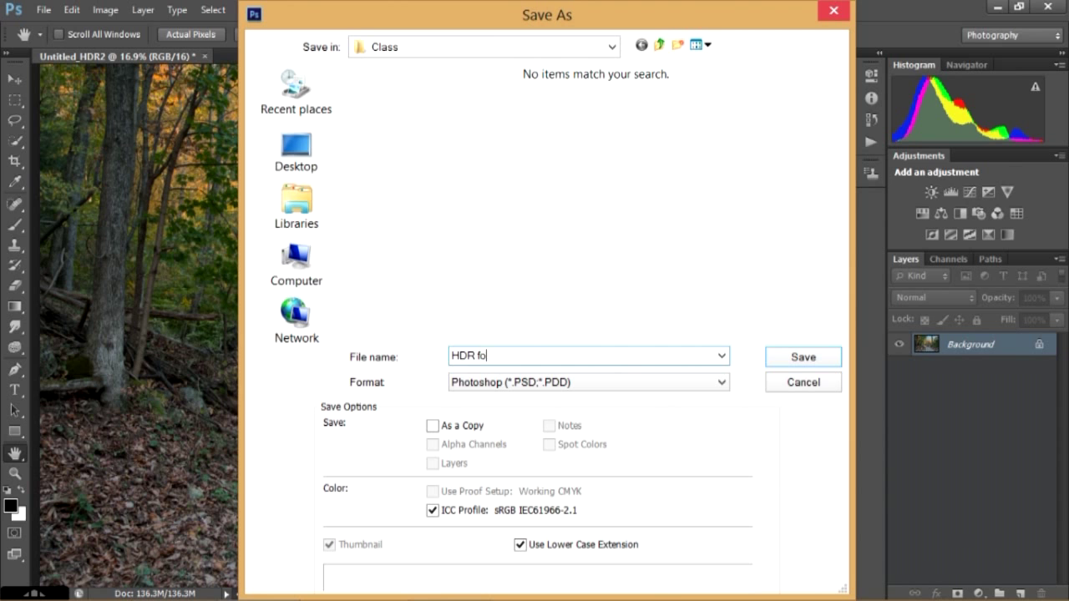
{"action": "type", "text": "r Class"}
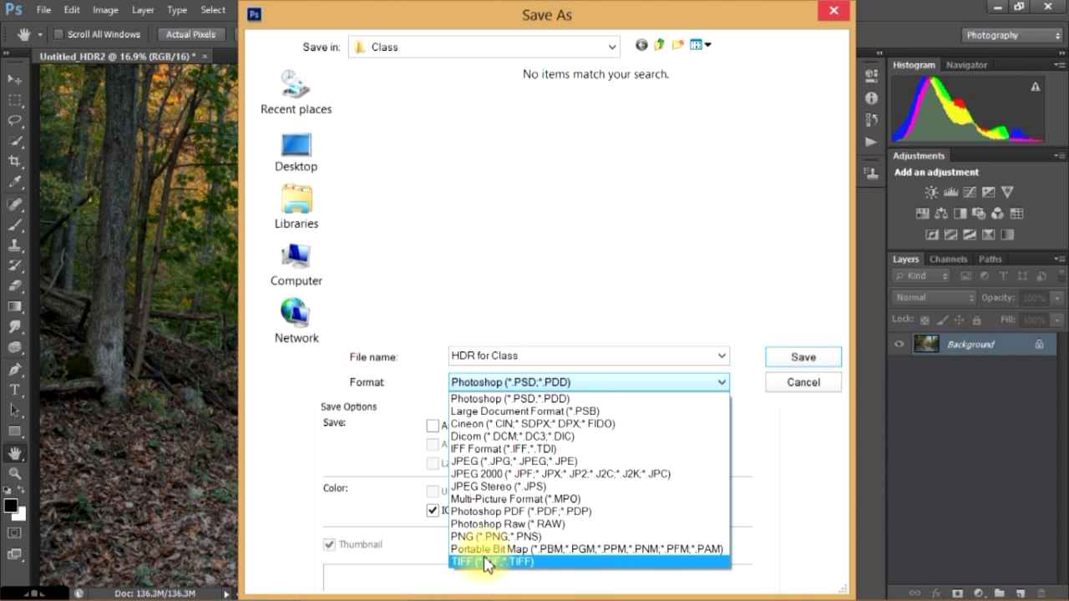
{"action": "left_click", "coordinate": [504, 561]}
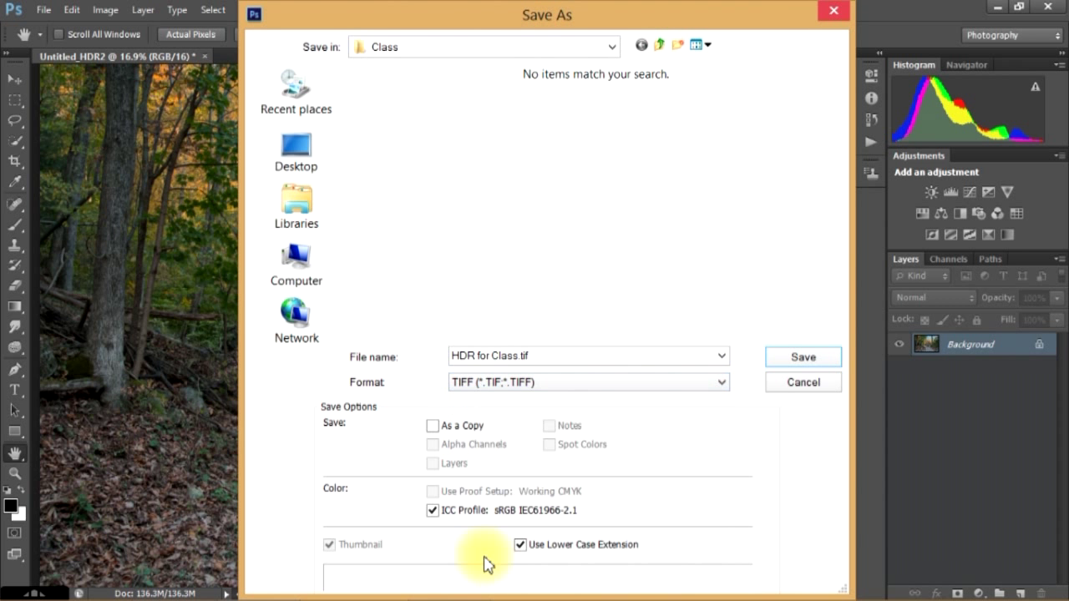
{"action": "mouse_move", "coordinate": [758, 351]}
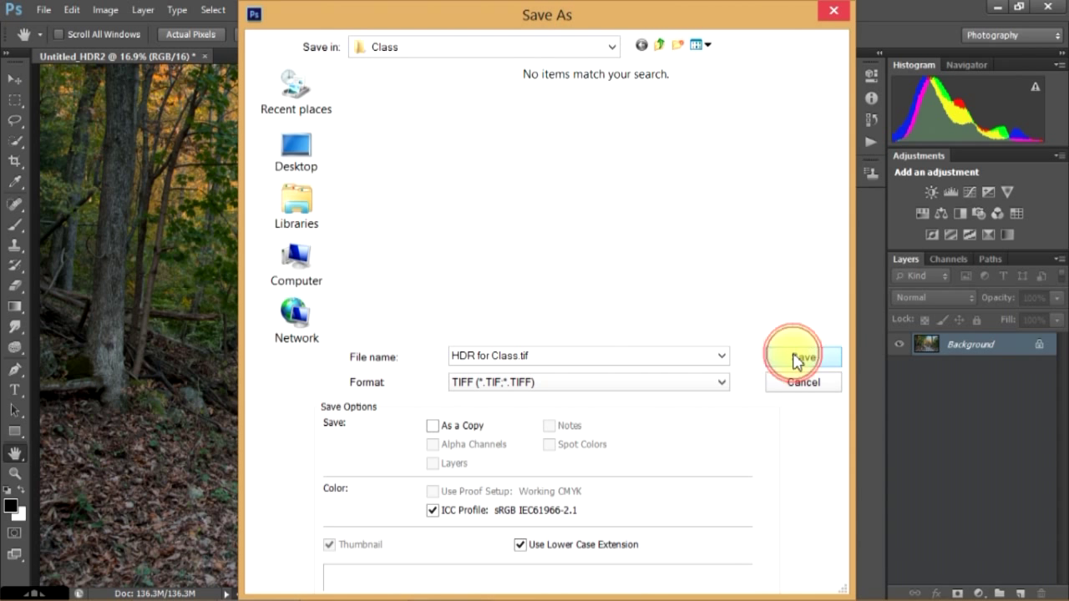
Save HDR for Class.tif with Image Compression set to NONE
{"action": "left_click", "coordinate": [800, 357]}
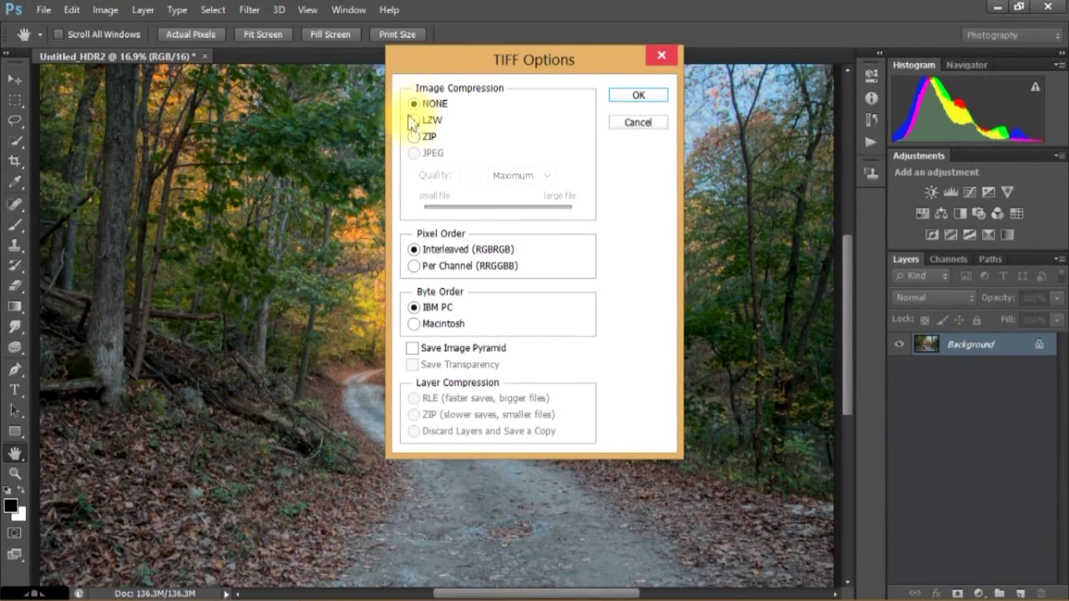
{"action": "mouse_move", "coordinate": [423, 326]}
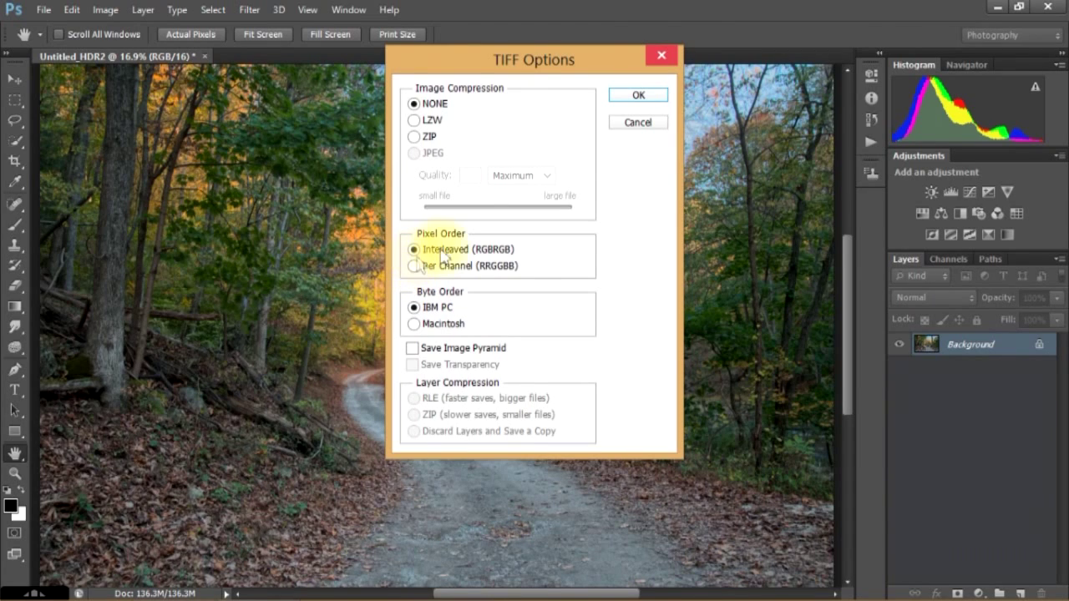
{"action": "mouse_move", "coordinate": [420, 230]}
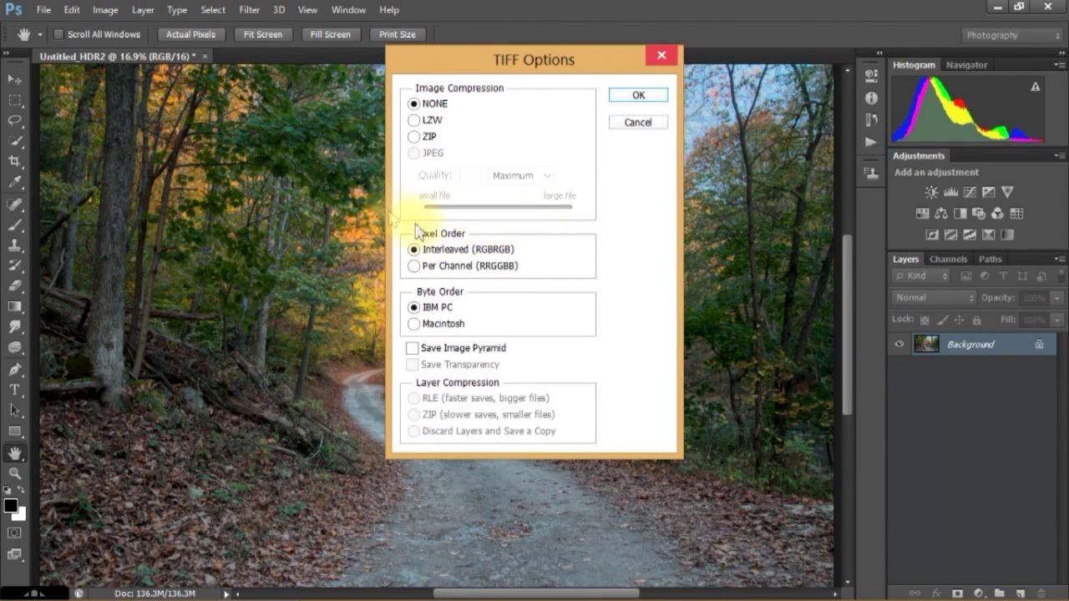
{"action": "mouse_move", "coordinate": [451, 244]}
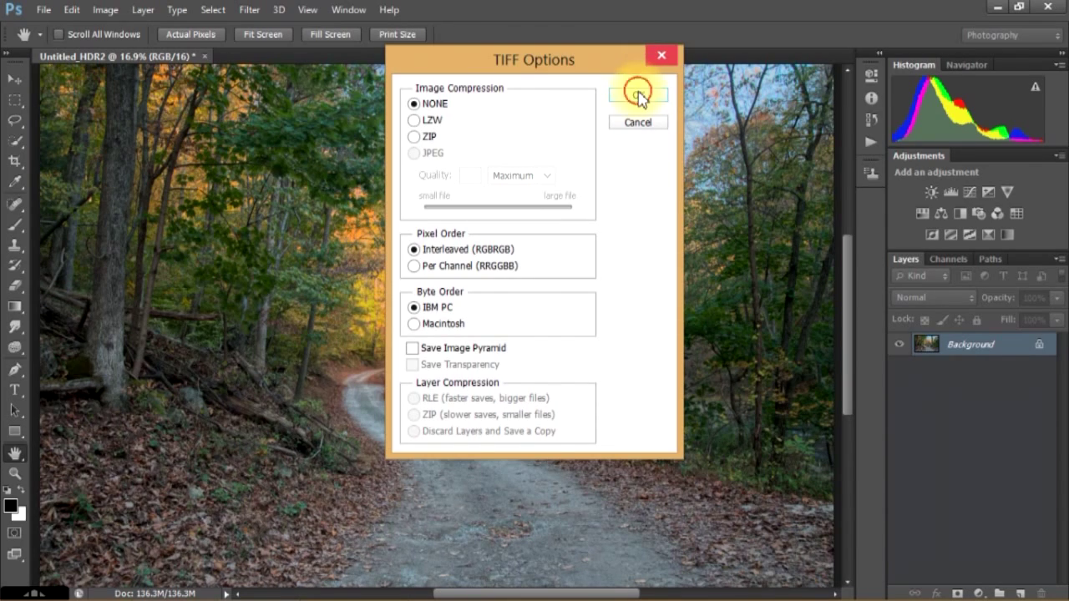
{"action": "left_click", "coordinate": [638, 93]}
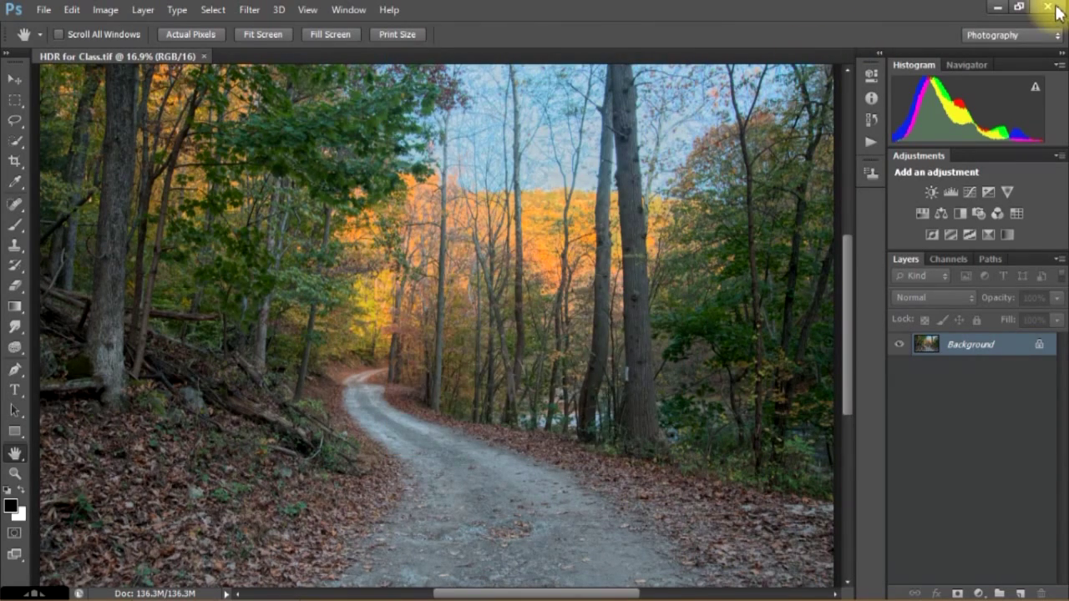
{"action": "mouse_move", "coordinate": [1059, 9]}
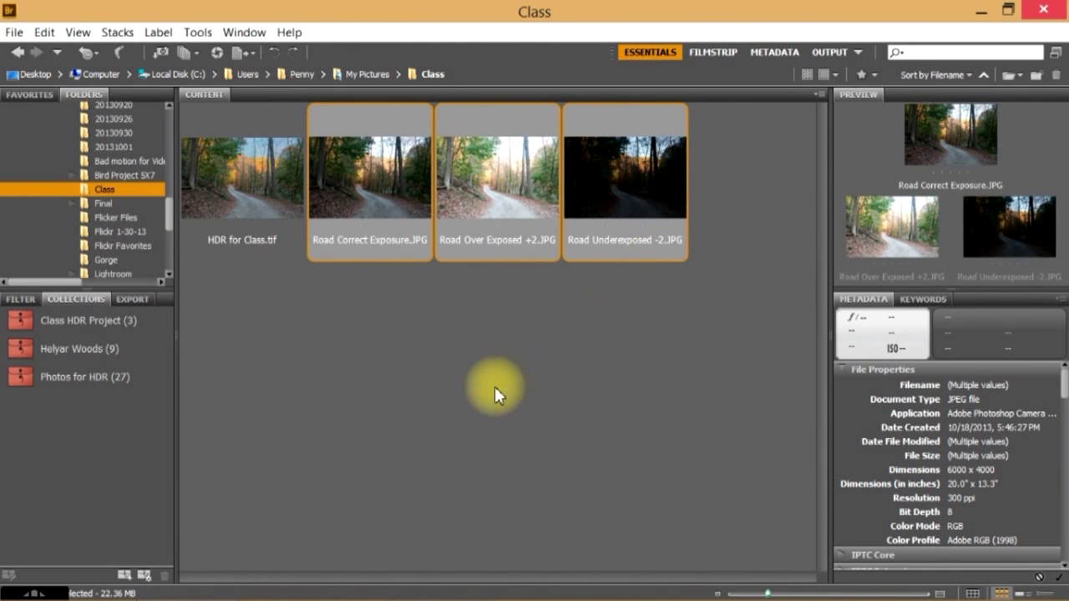
{"action": "mouse_move", "coordinate": [256, 182]}
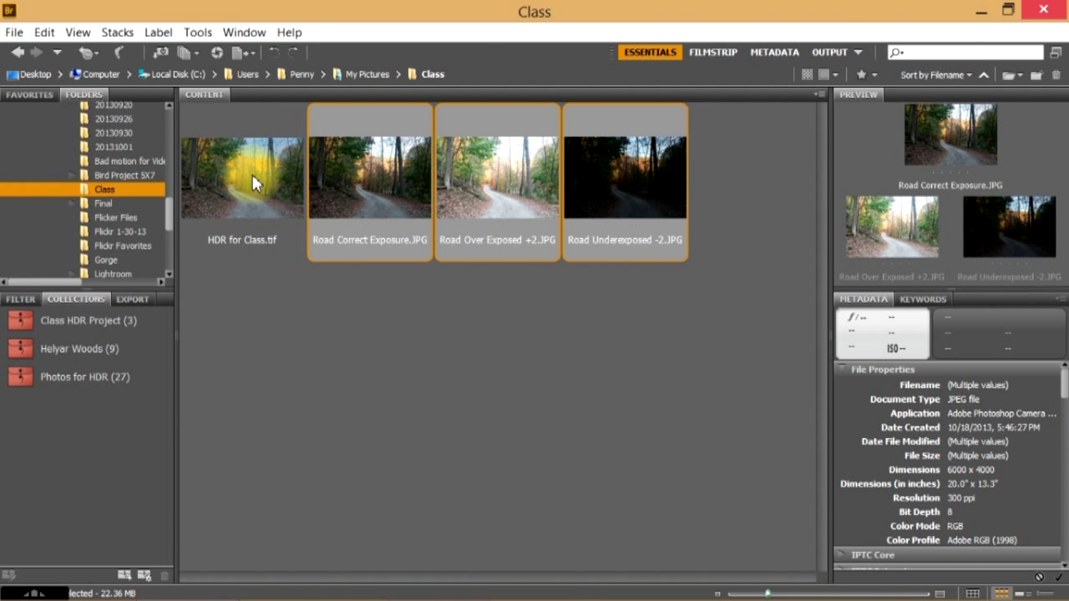
Select HDR for Class.tif in the Class folder to show its preview and properties
{"action": "left_click", "coordinate": [241, 176]}
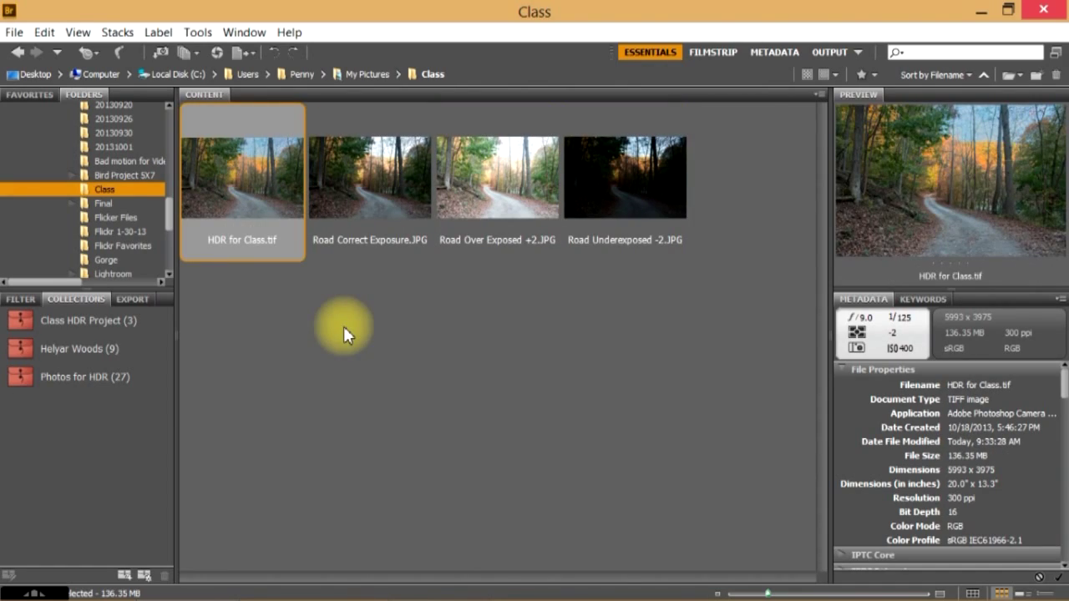